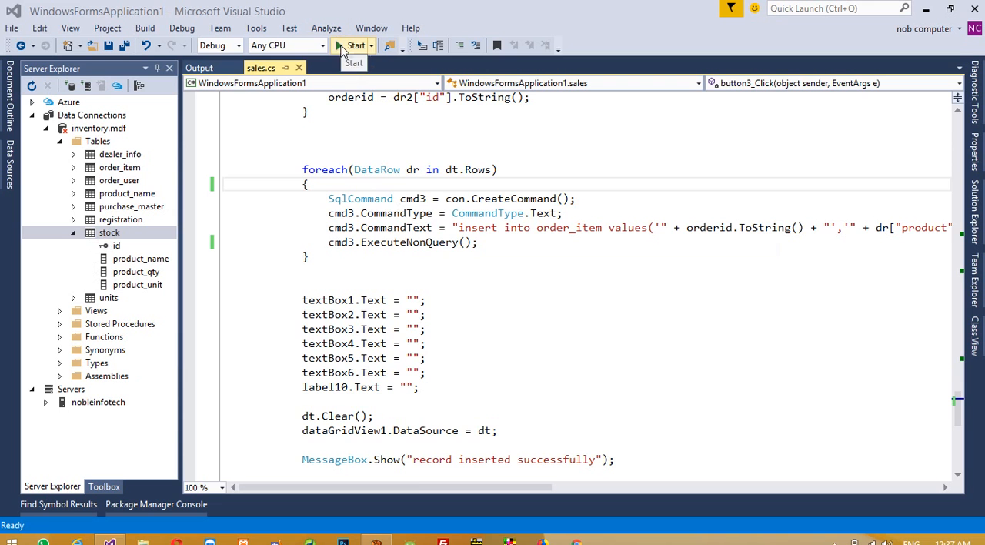
- Test-run the sales form, view the stock table's rows (wheat 10 kg, rice 20 kg), and return to sales.cs
{"action": "left_click", "coordinate": [355, 45]}
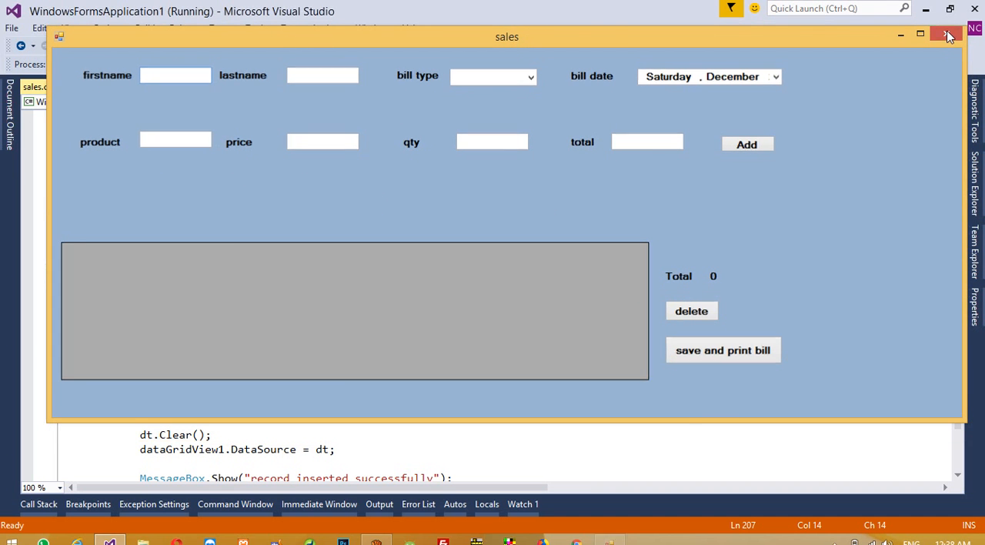
{"action": "left_click", "coordinate": [948, 36]}
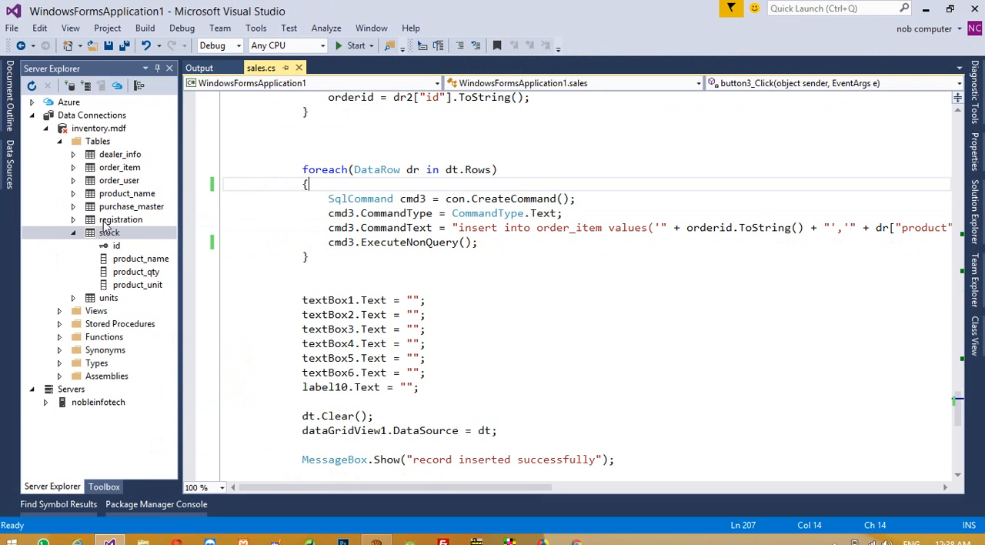
{"action": "right_click", "coordinate": [109, 232]}
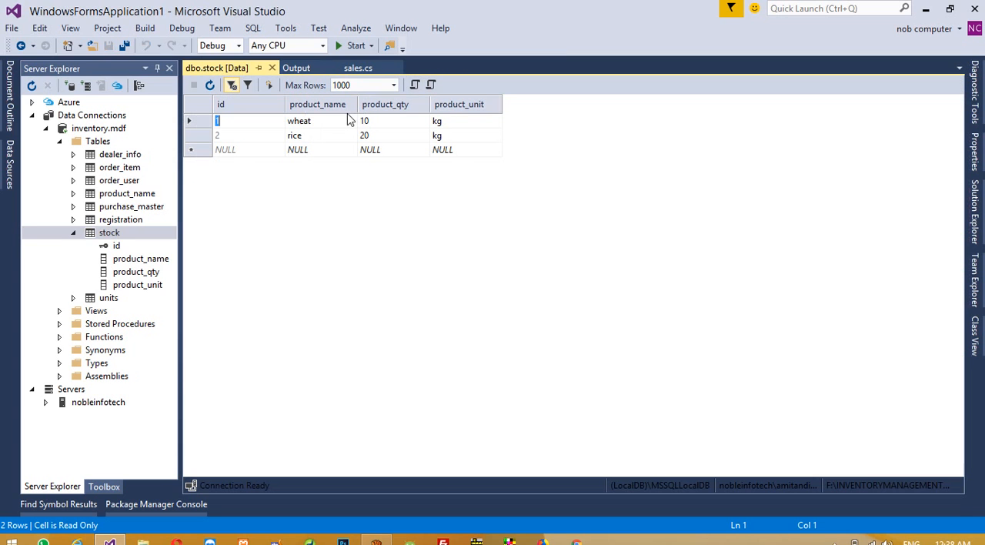
{"action": "mouse_move", "coordinate": [345, 126]}
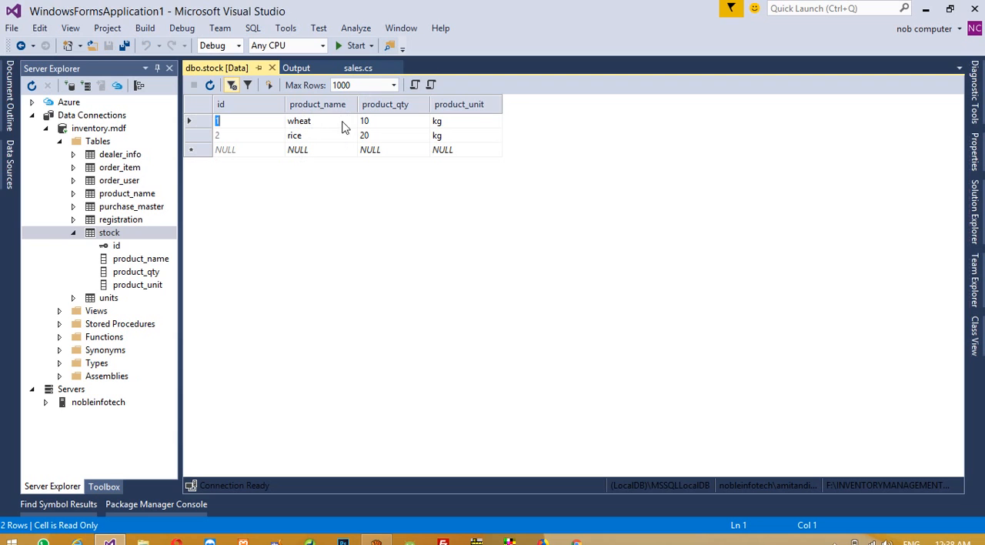
{"action": "mouse_move", "coordinate": [377, 123]}
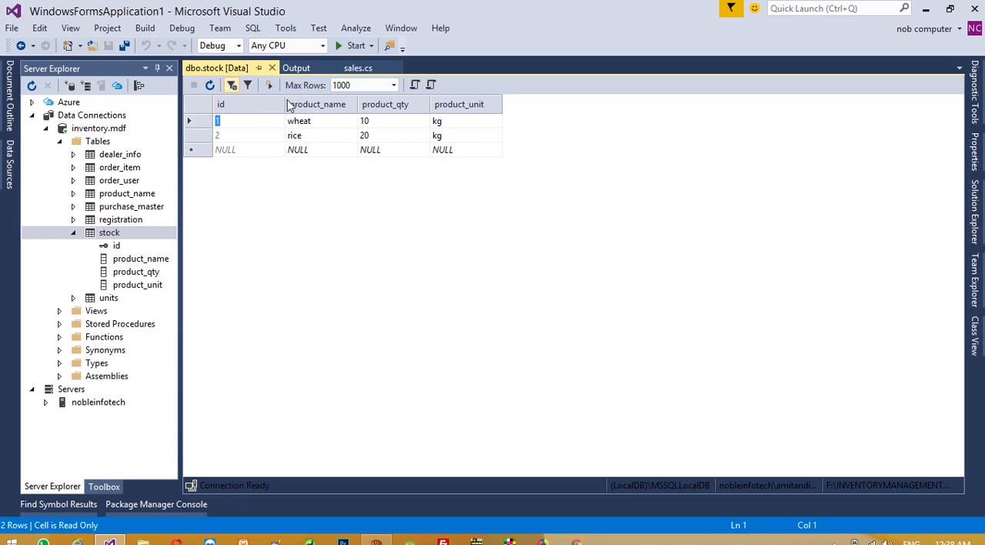
{"action": "left_click", "coordinate": [358, 68]}
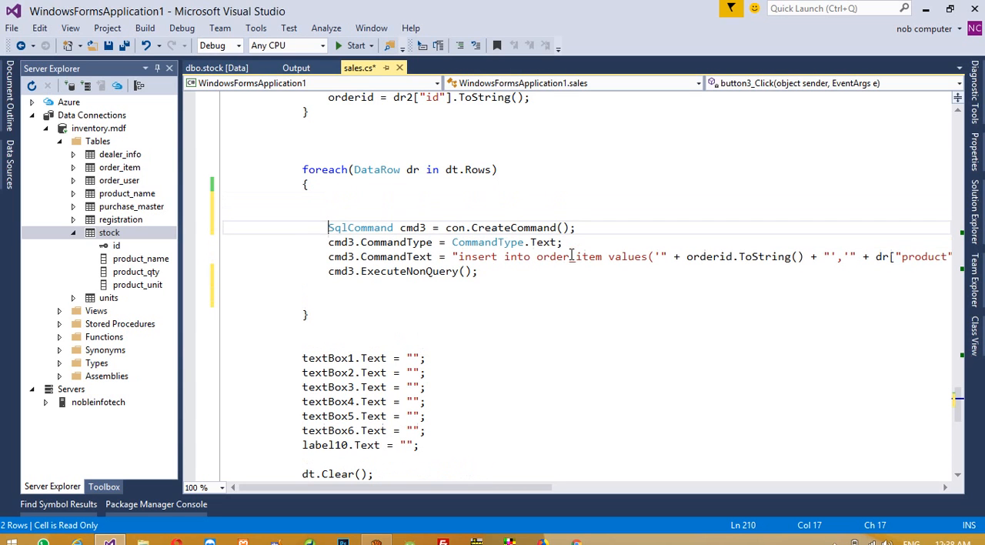
- Declare int qty = 0 and string pname = "" in the foreach loop and duplicate the cmd3 block as cmd6
{"action": "type", "text": "int"}
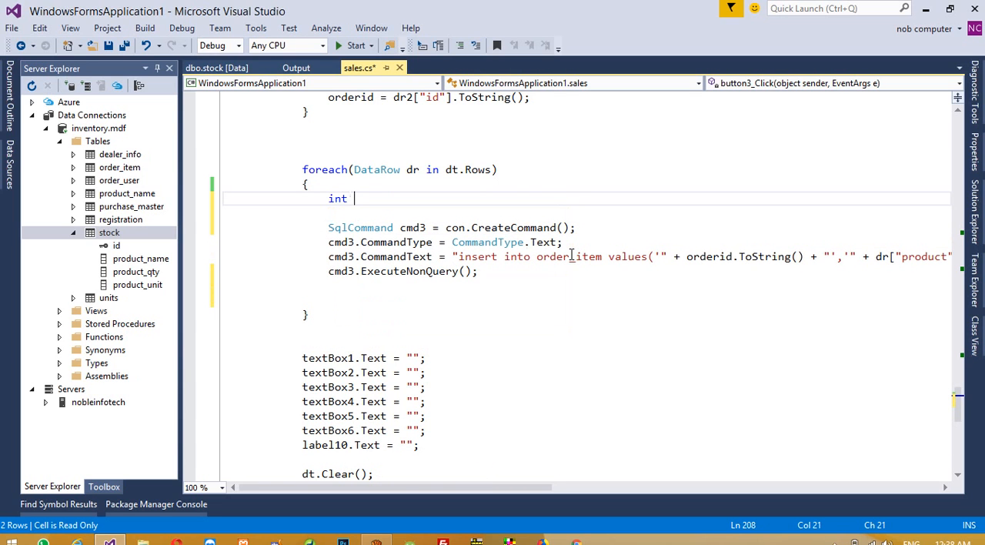
{"action": "type", "text": "qty=0"}
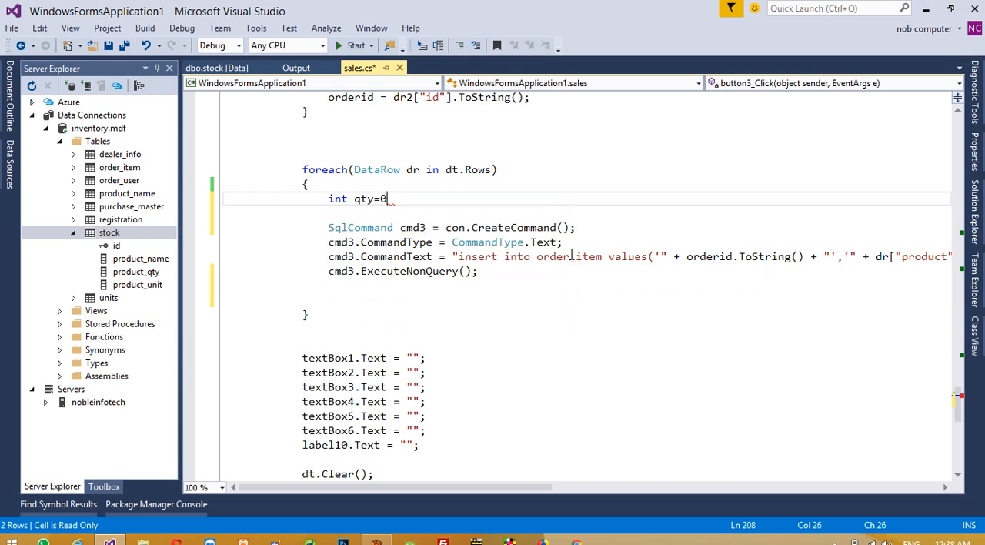
{"action": "type", "text": "string pname="}
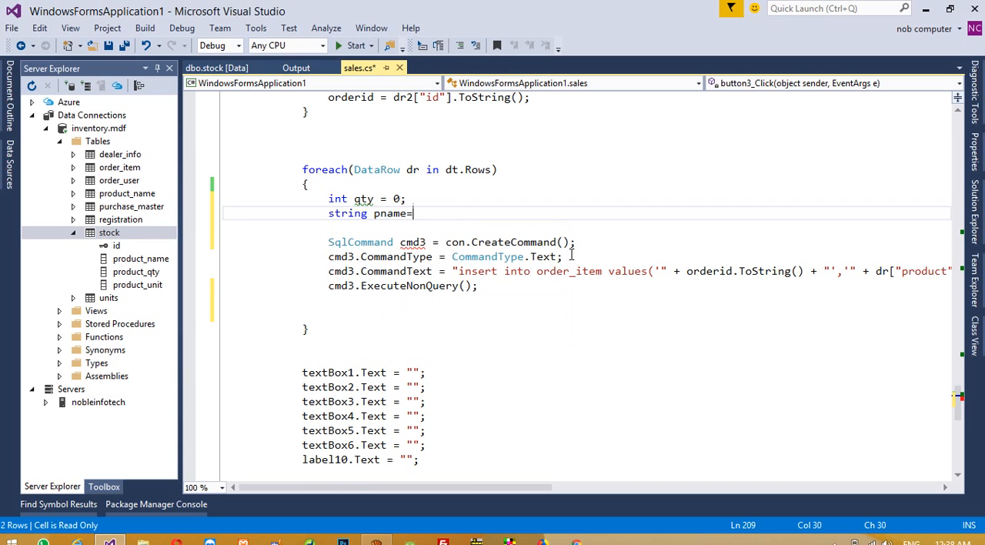
{"action": "type", "text": "\"\";"}
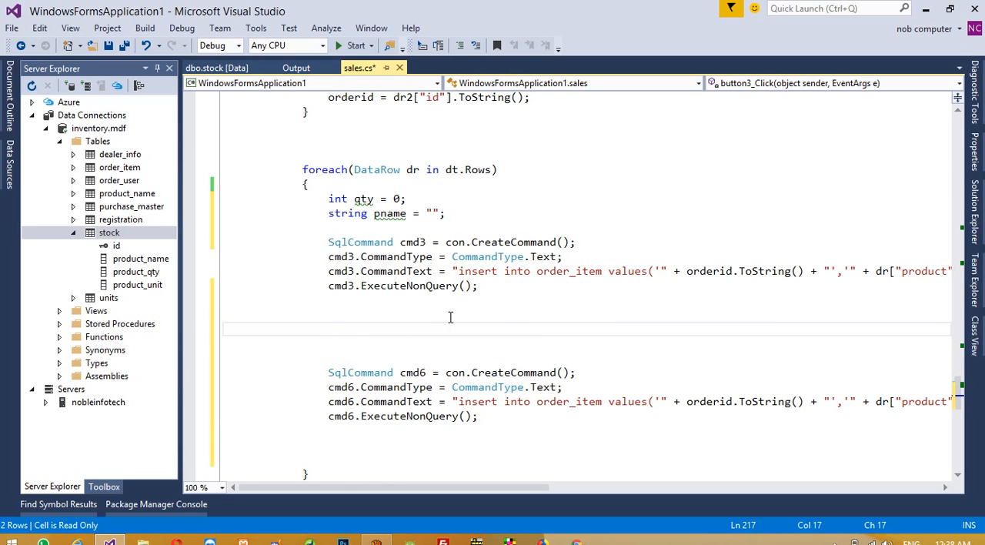
{"action": "type", "text": "qty="}
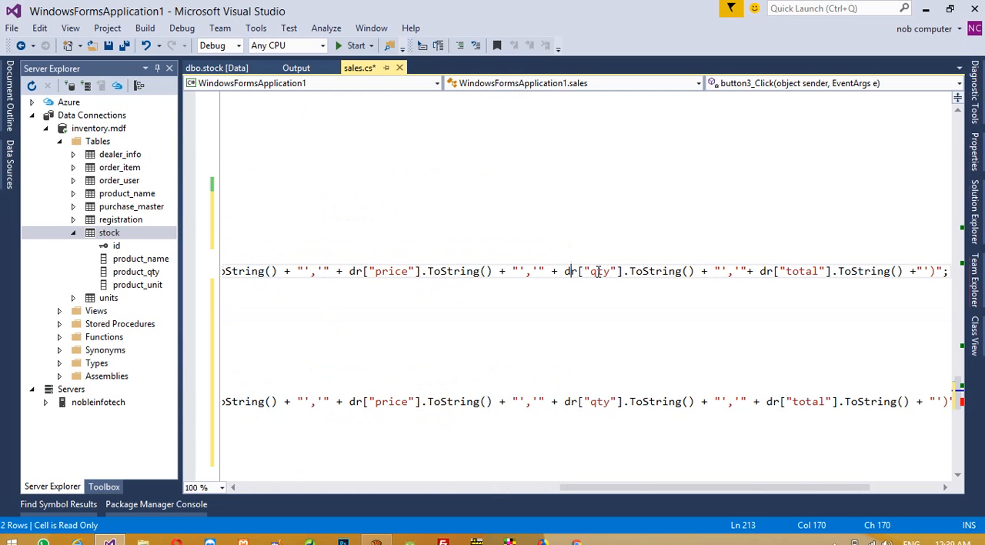
- Set qty = Convert.ToInt32(dr["qty"].ToString()) and begin the pname assignment
{"action": "double_click", "coordinate": [600, 271]}
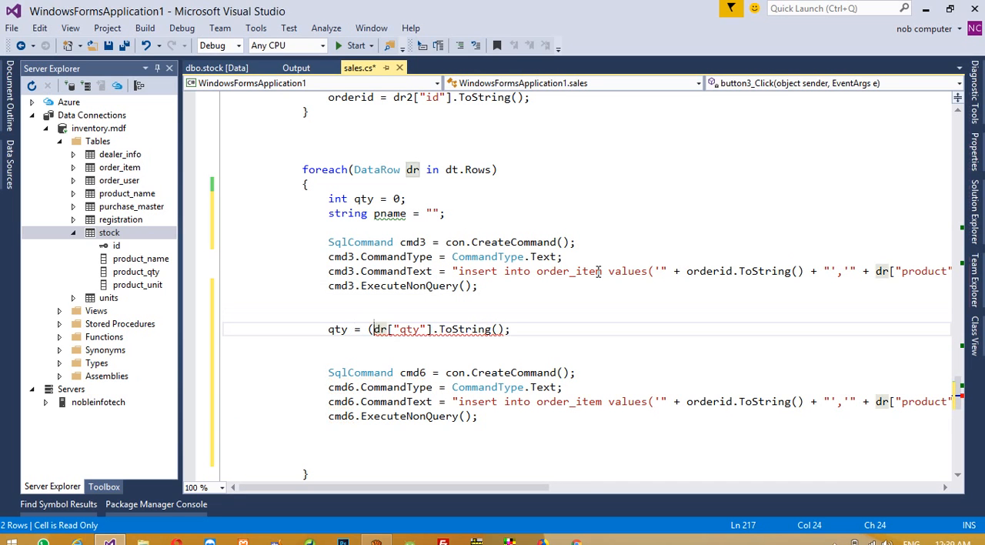
{"action": "type", "text": "conve"}
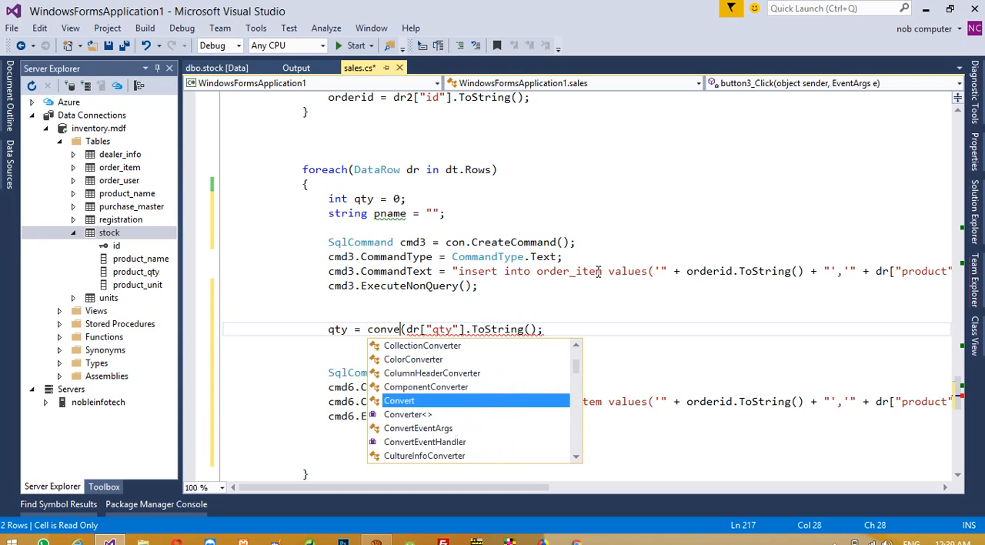
{"action": "type", "text": ".toi"}
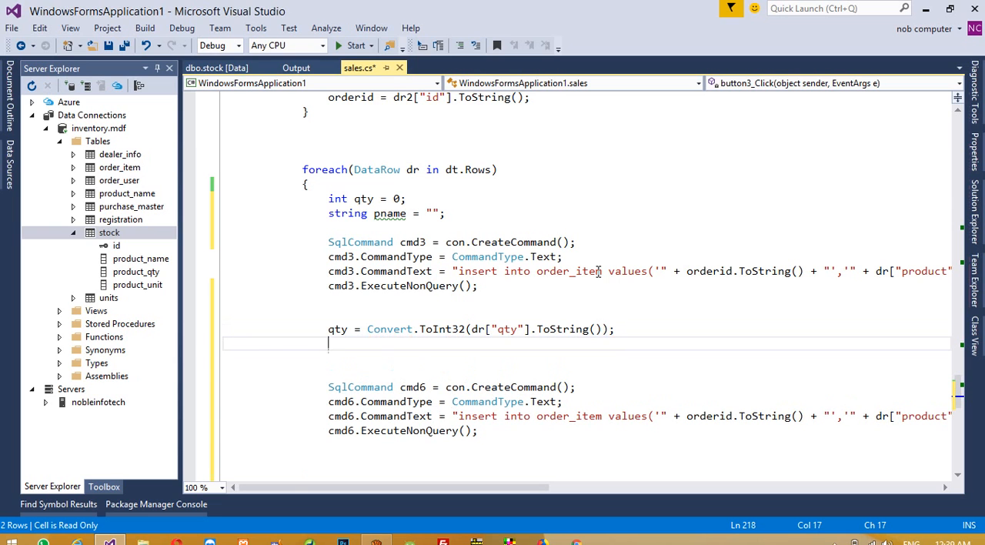
{"action": "type", "text": "pname"}
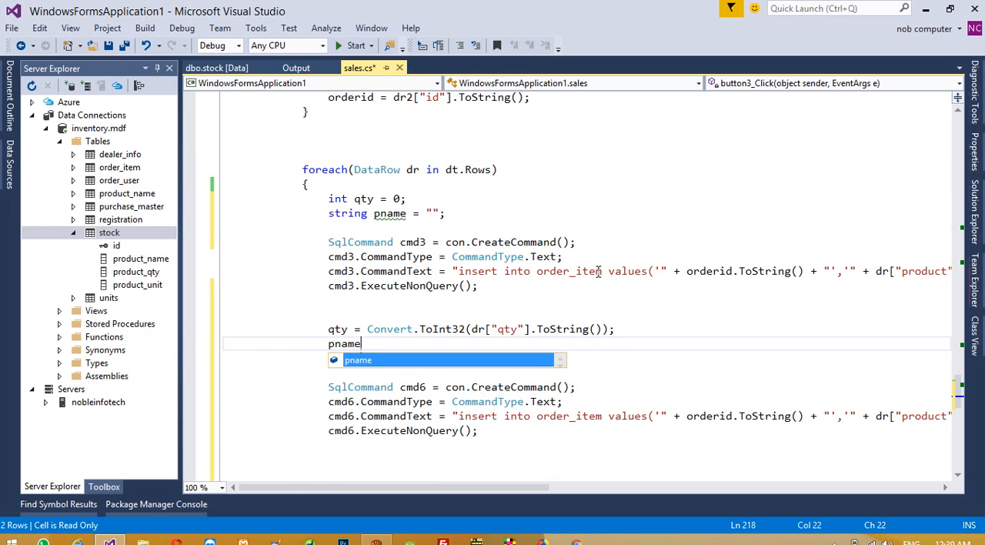
{"action": "type", "text": "="}
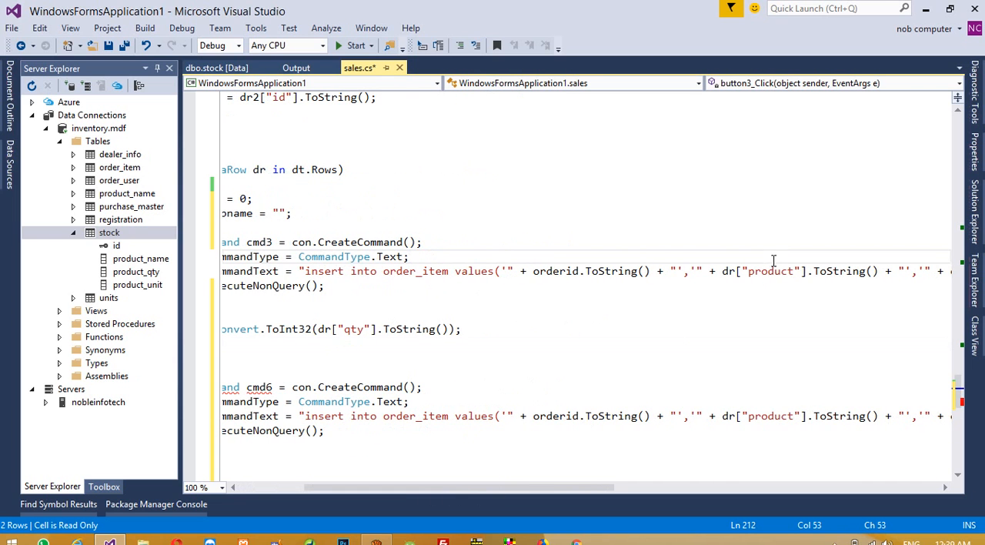
- Assign pname = dr["product"].ToString() and clear cmd6's CommandText string
{"action": "left_click", "coordinate": [768, 271]}
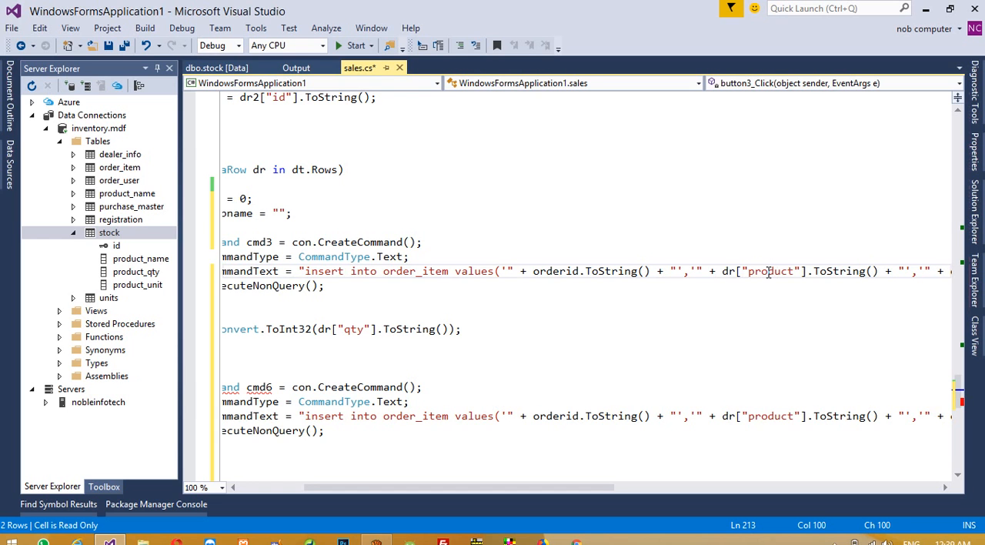
{"action": "double_click", "coordinate": [770, 271]}
{"action": "type", "text": "pname="}
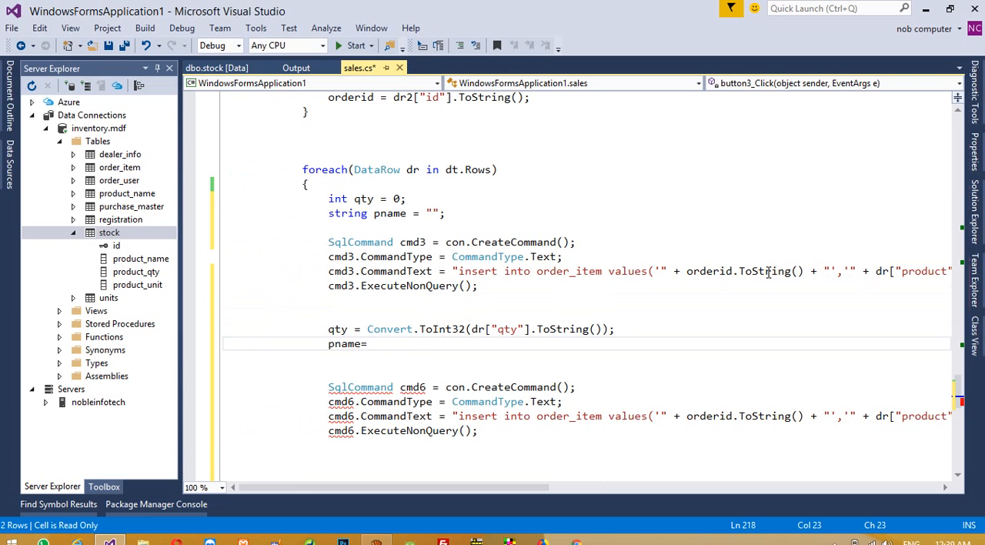
{"action": "type", "text": "dr[\"product\"].ToString();"}
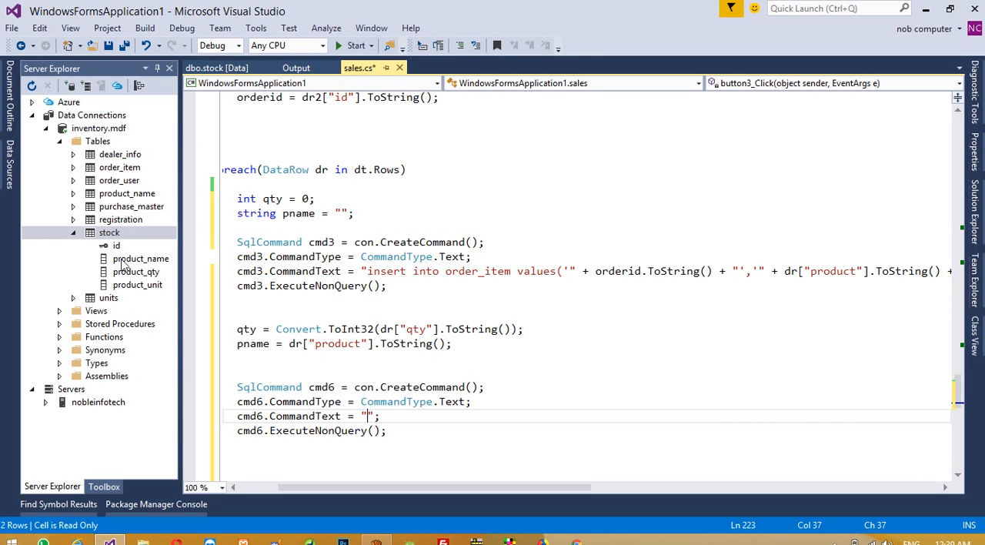
- Write cmd6's query as update stock set product_qty=product_qty-qty
{"action": "type", "text": "upda"}
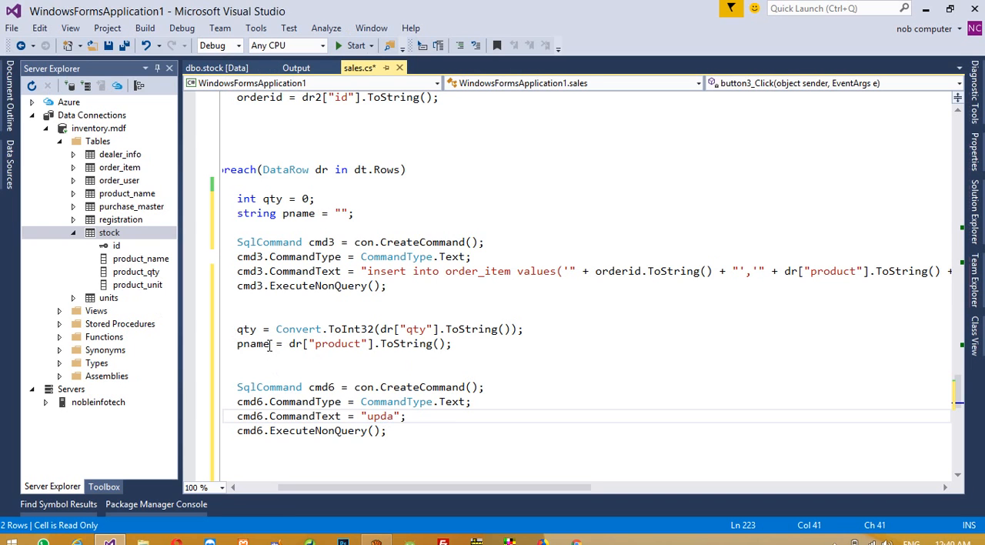
{"action": "type", "text": "te stoc"}
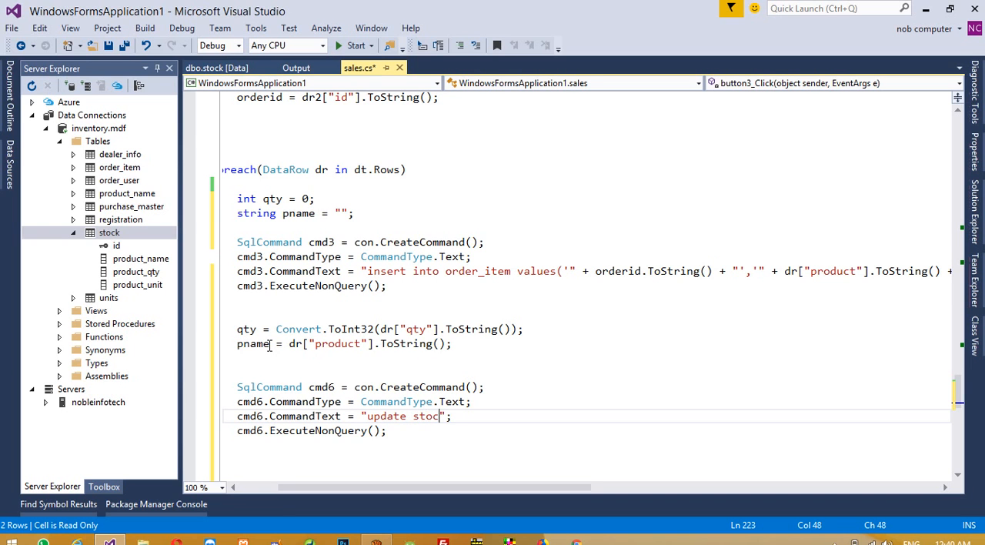
{"action": "type", "text": "set"}
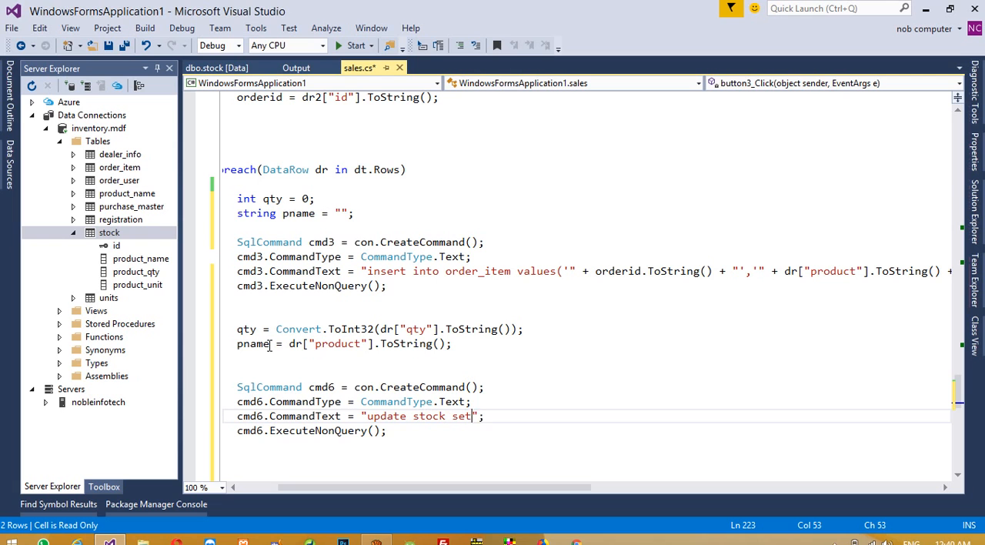
{"action": "type", "text": "product_"}
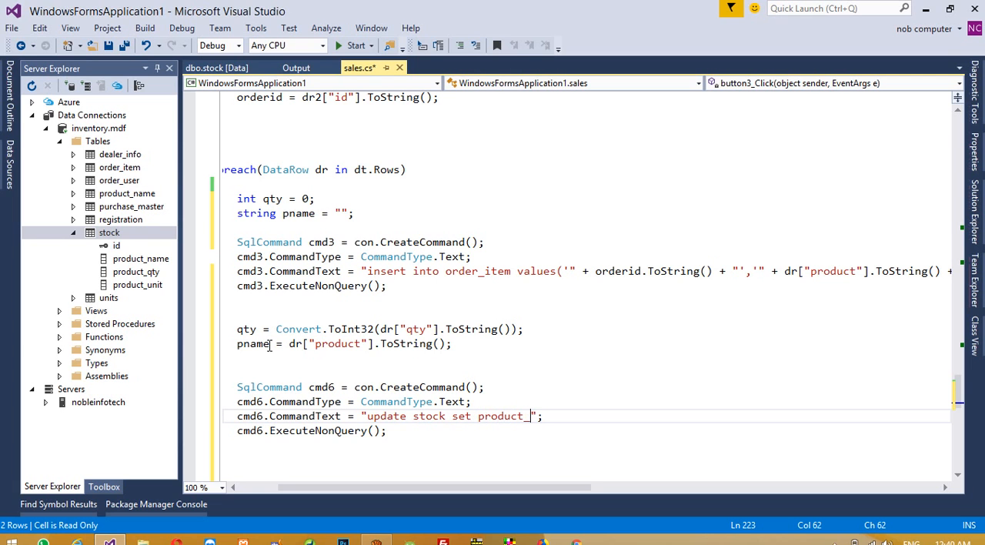
{"action": "type", "text": "qty="}
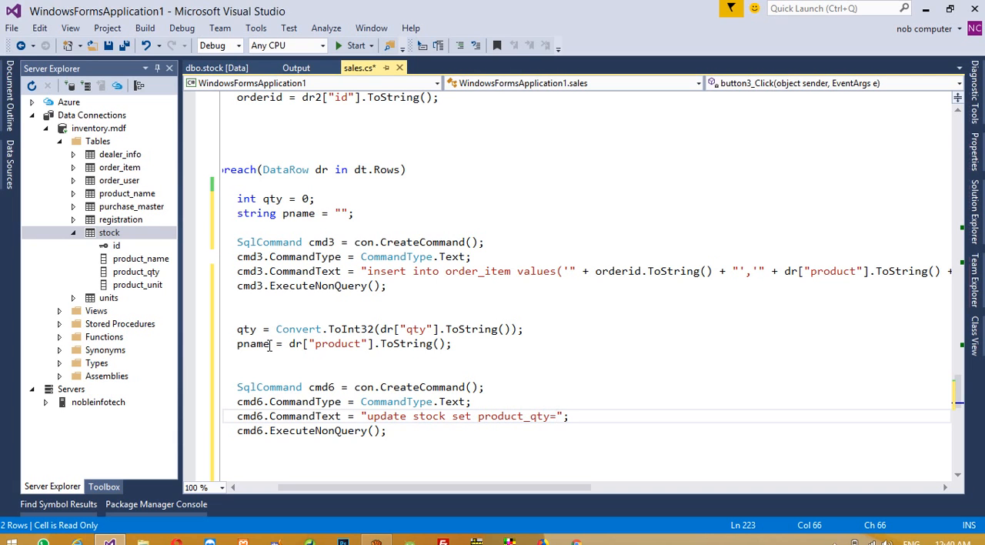
{"action": "type", "text": "=product"}
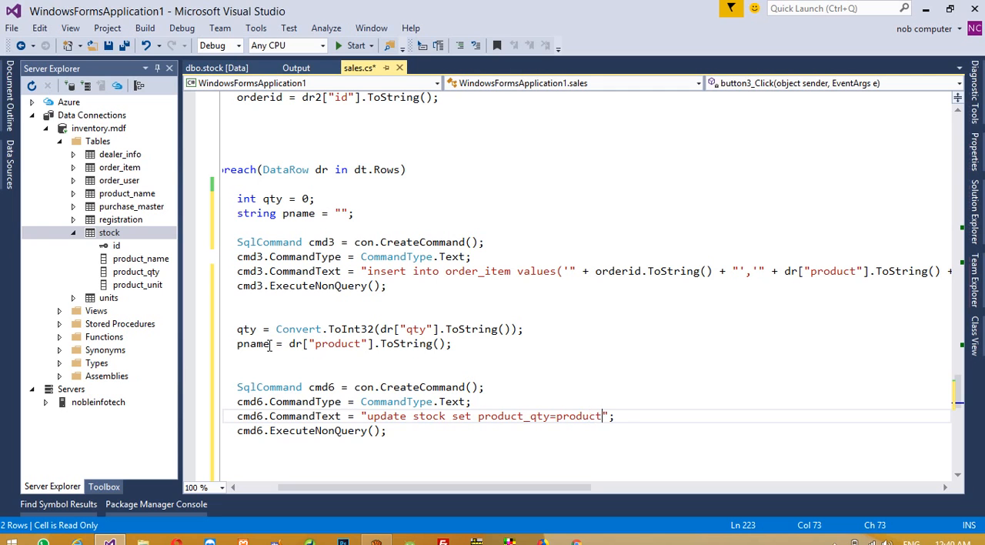
{"action": "type", "text": "_qty"}
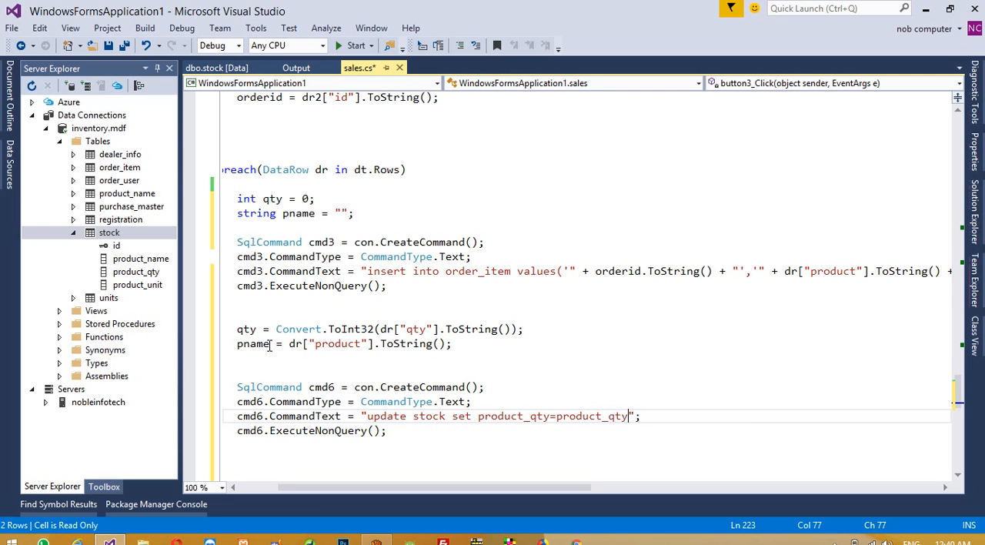
{"action": "type", "text": "-q"}
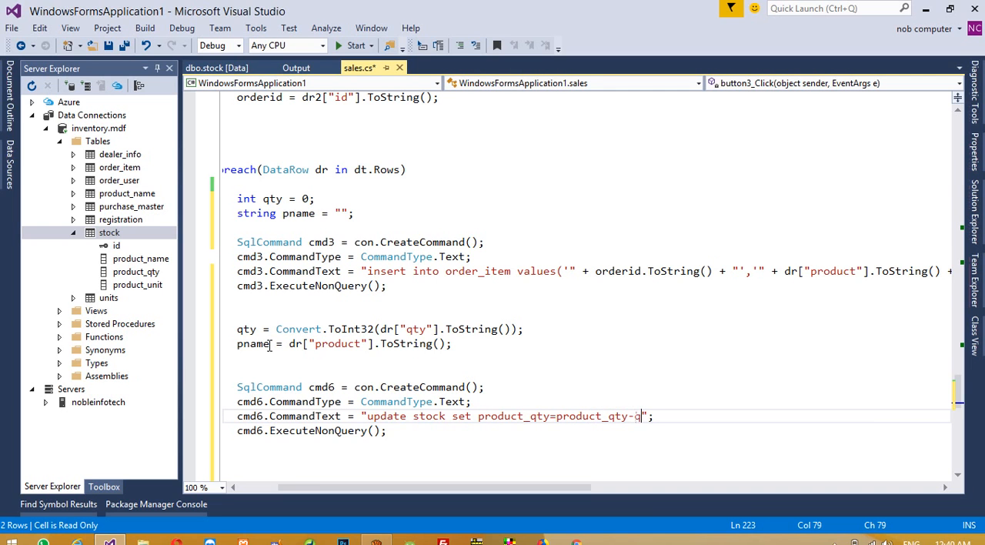
{"action": "type", "text": "ty w"}
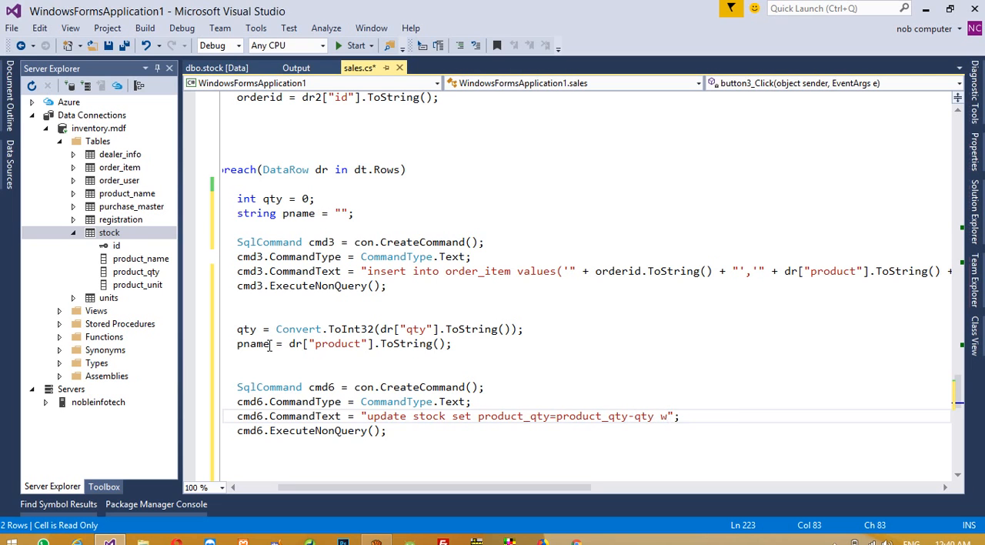
- Finish the where product_name='pname' clause, check the stock table and build-run the app
{"action": "type", "text": "where prodi"}
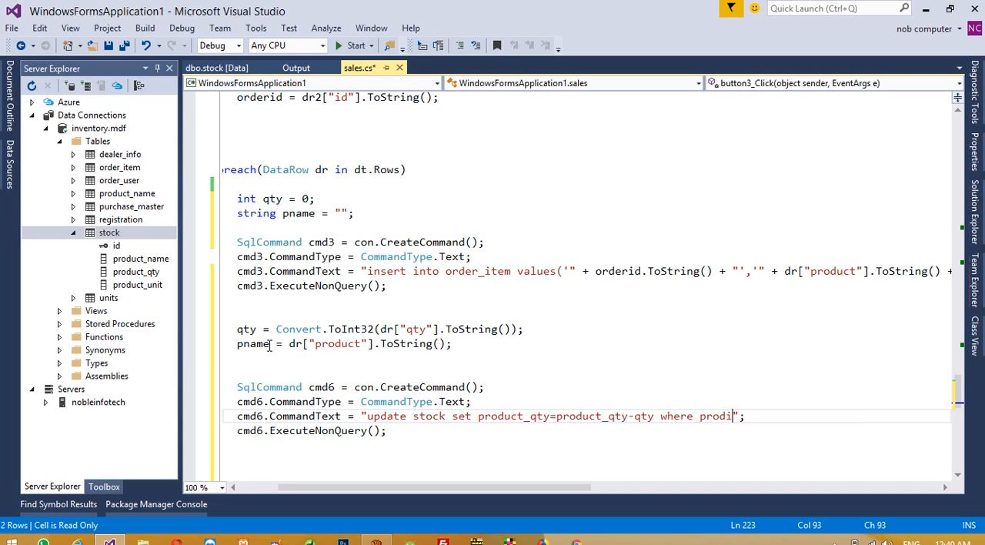
{"action": "type", "text": "ct_name="}
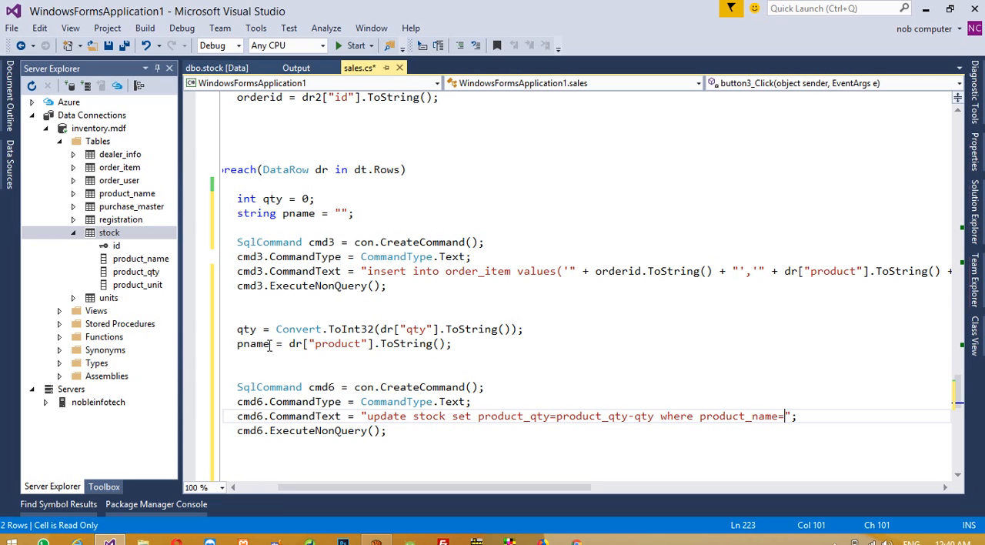
{"action": "type", "text": "\"'\""}
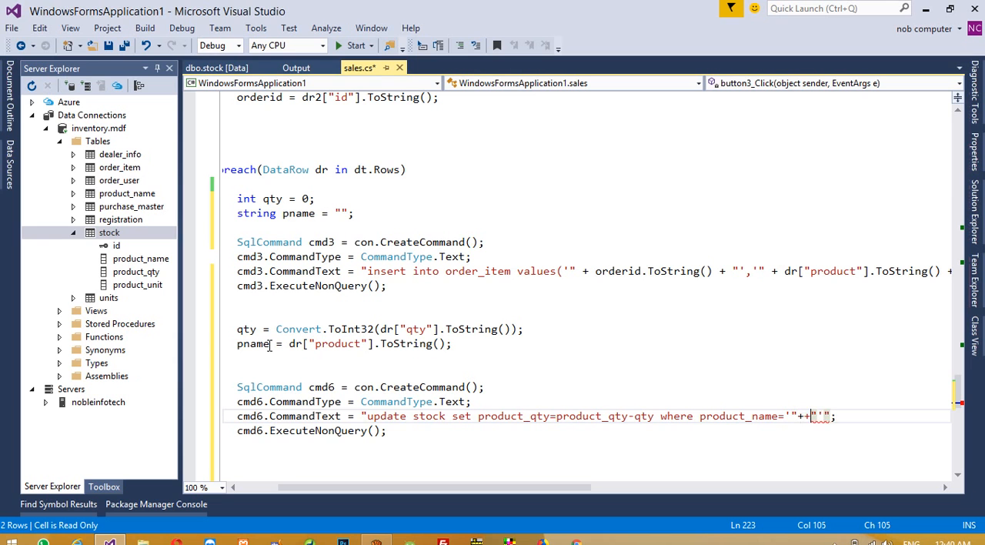
{"action": "type", "text": "pname.ToString("}
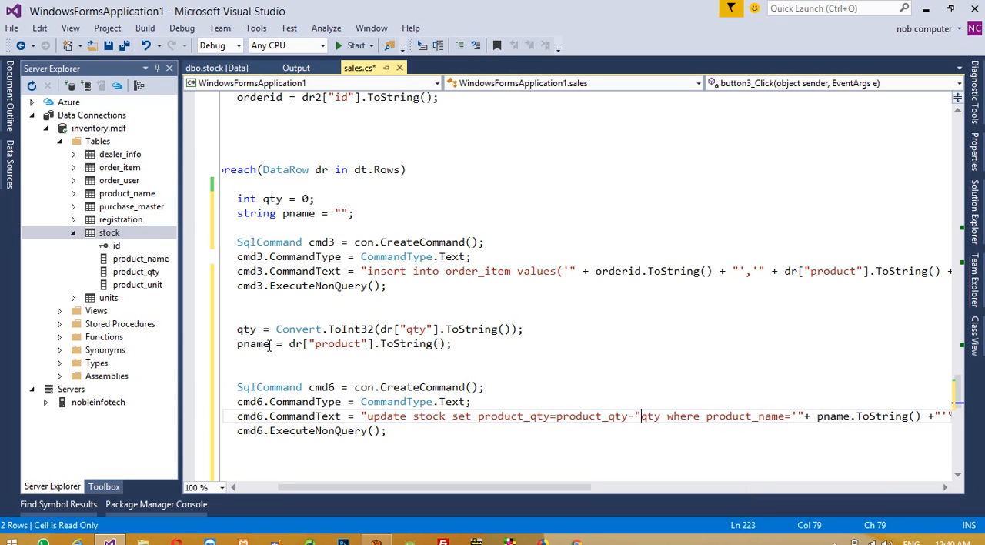
{"action": "type", "text": "qty"}
{"action": "type", "text": "textBox1.Text = \"\";"}
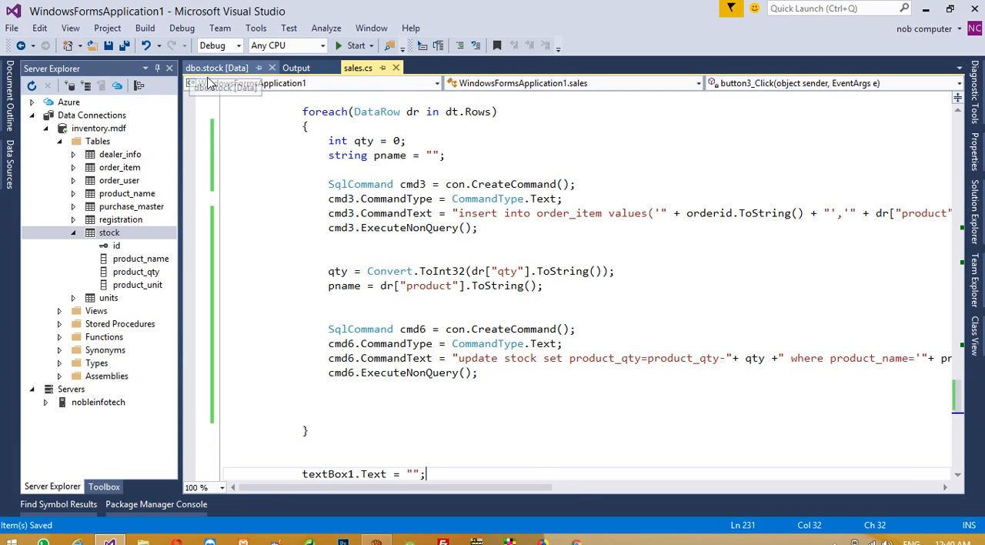
{"action": "left_click", "coordinate": [216, 68]}
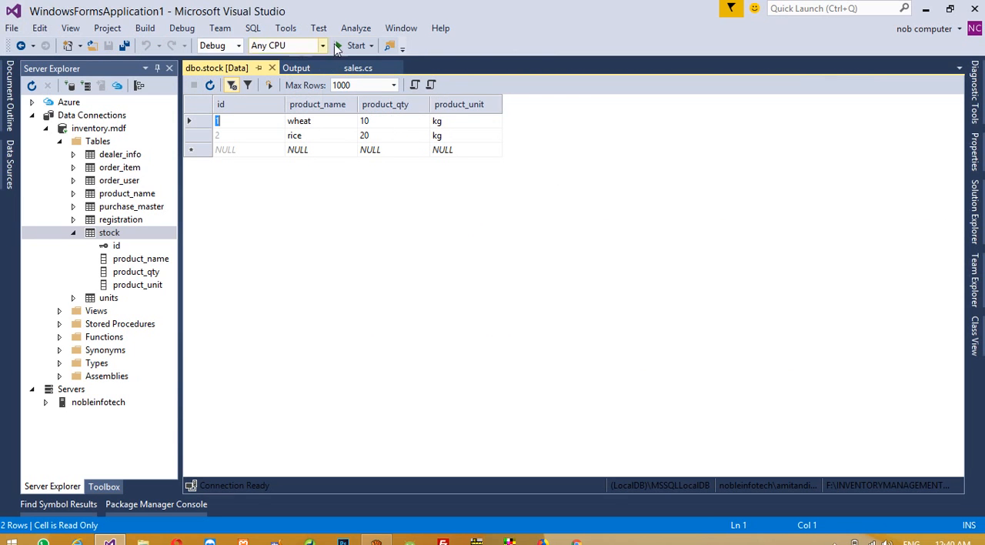
{"action": "left_click", "coordinate": [351, 46]}
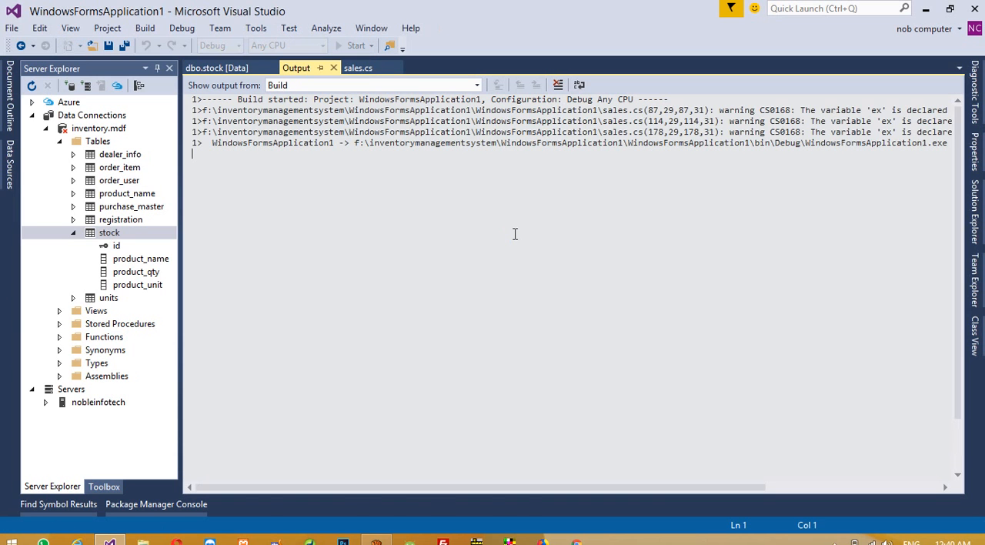
- Enter customer details and a sale line of wheat quantity 2 on the running sales form
{"action": "left_click", "coordinate": [355, 44]}
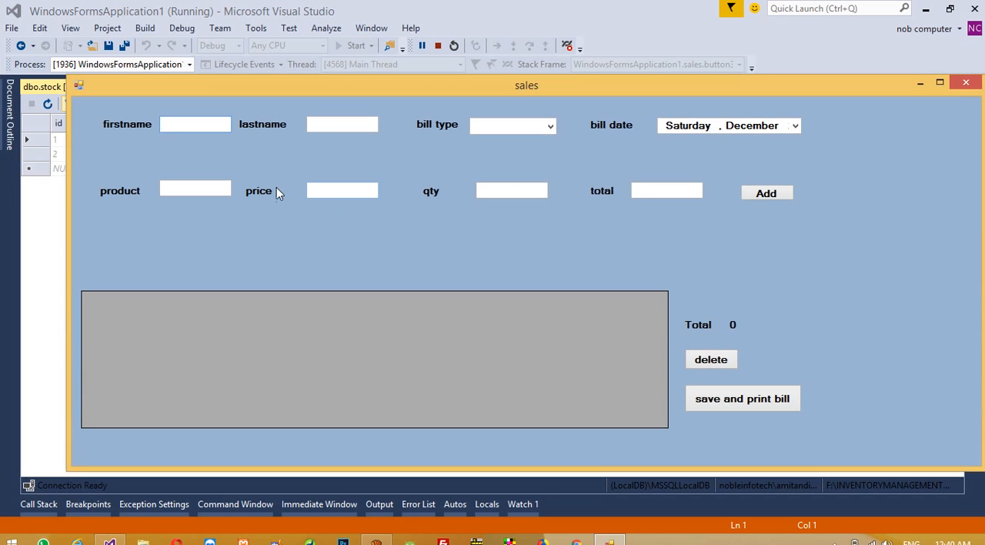
{"action": "type", "text": "andipara"}
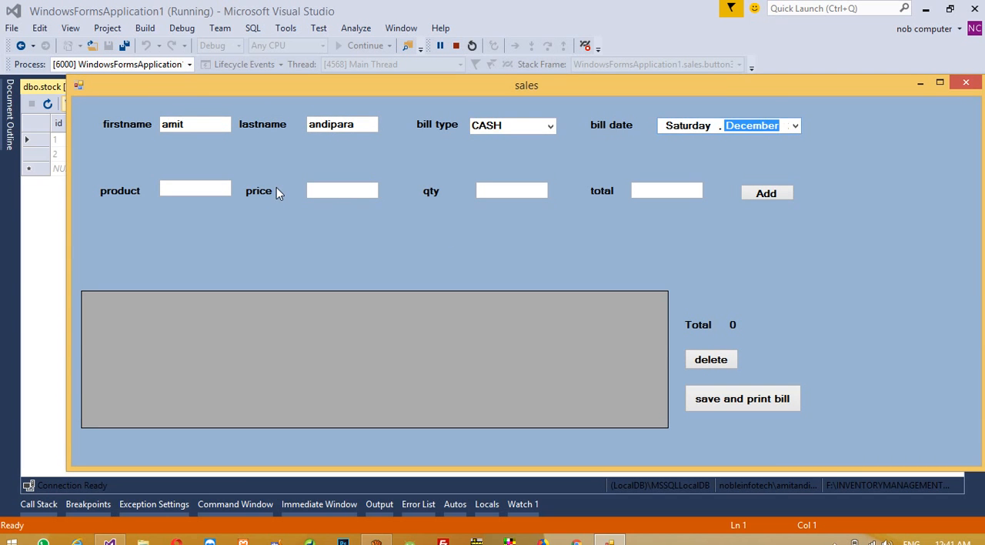
{"action": "type", "text": "w"}
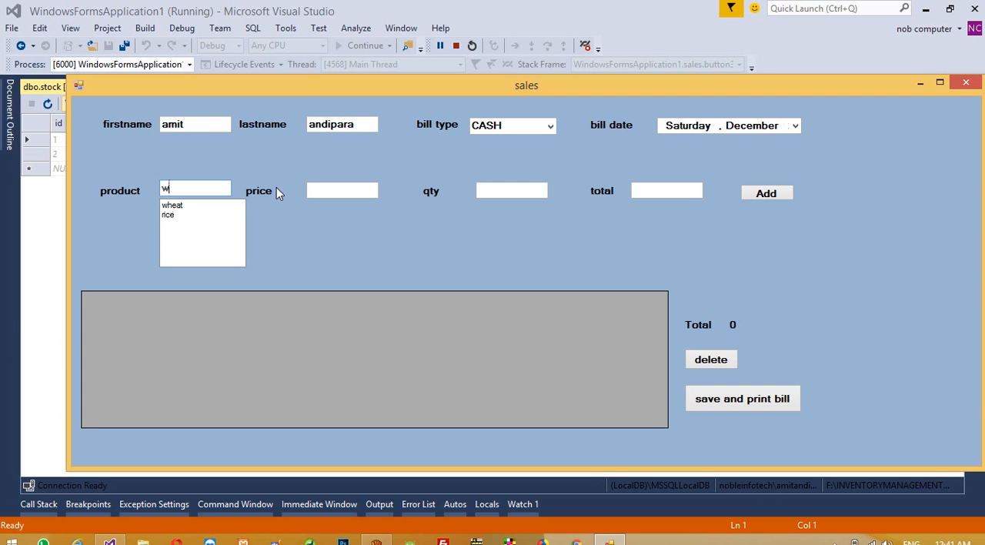
{"action": "left_click", "coordinate": [172, 204]}
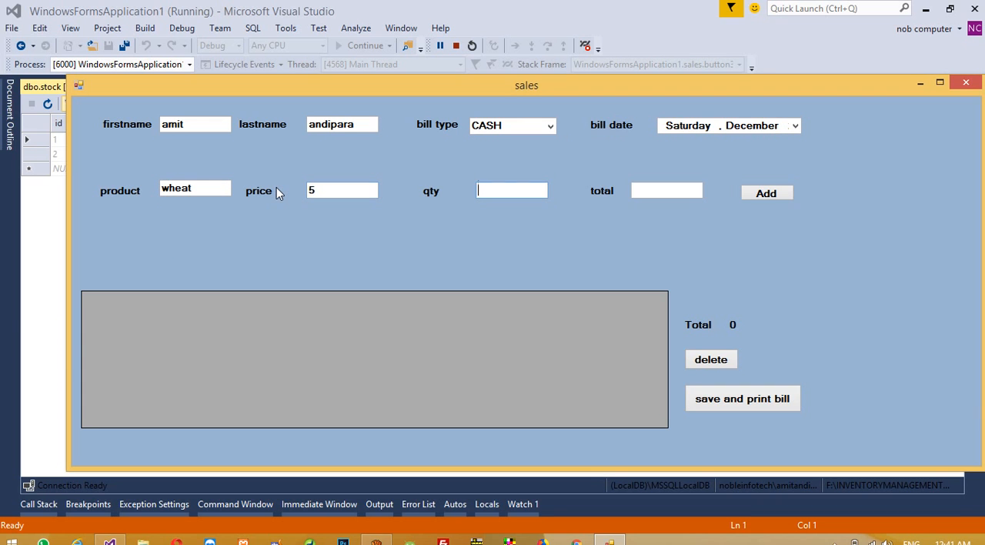
{"action": "type", "text": "2"}
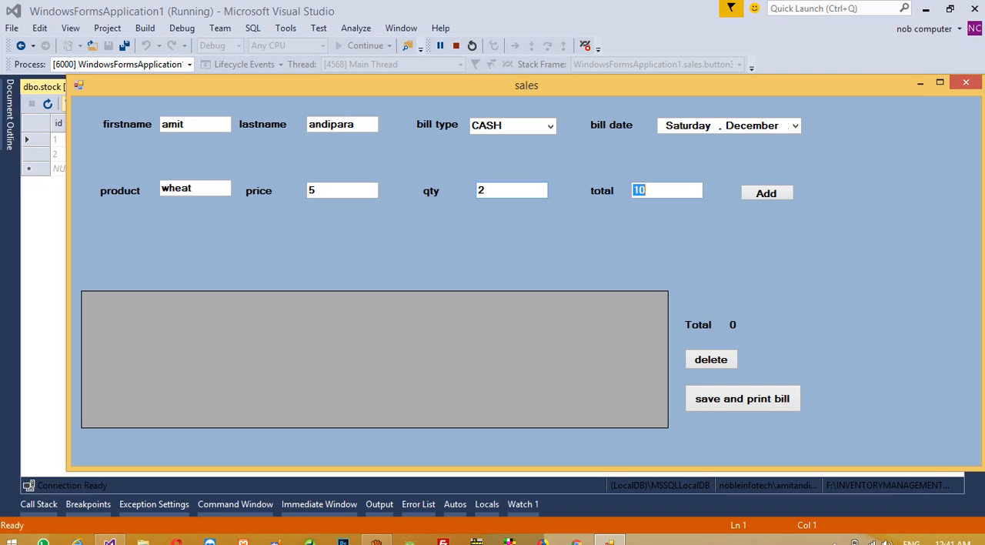
{"action": "mouse_move", "coordinate": [826, 214]}
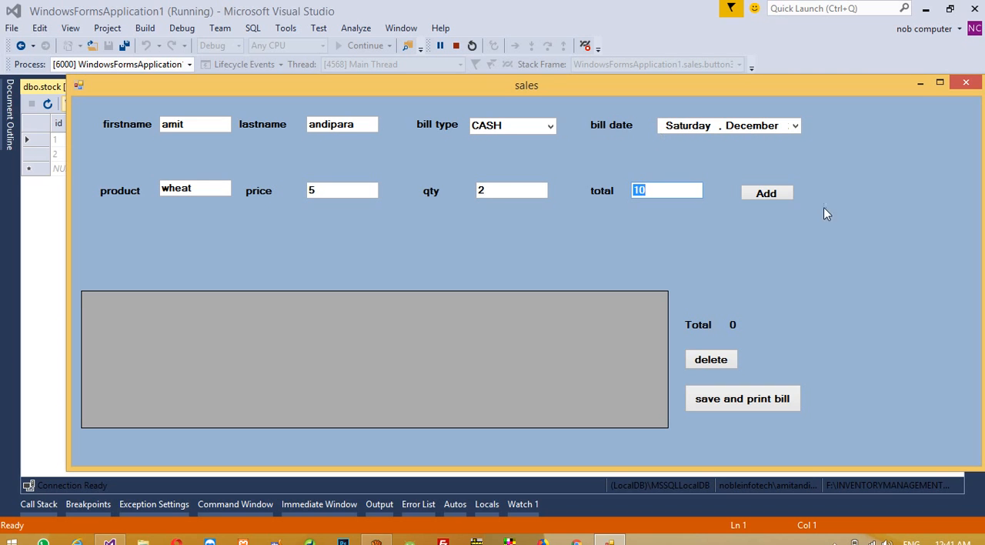
{"action": "mouse_move", "coordinate": [382, 192]}
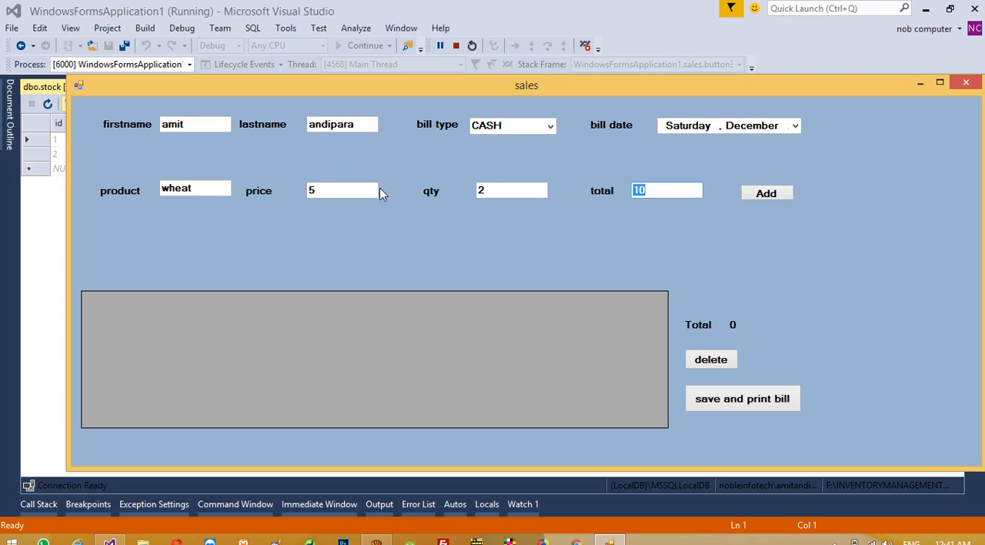
{"action": "mouse_move", "coordinate": [787, 199]}
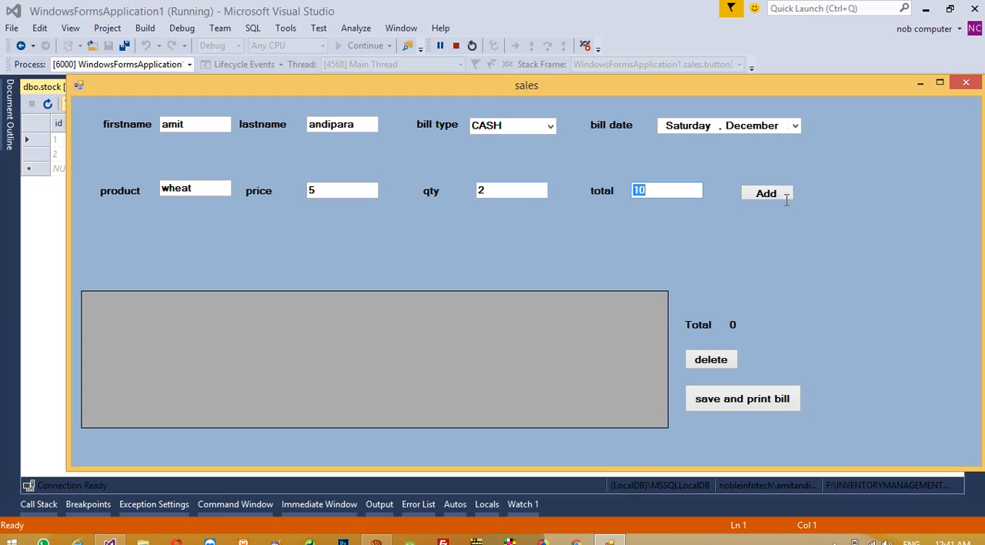
- Add the wheat line to the bill, save it, close the form and stop debugging
{"action": "left_click", "coordinate": [766, 193]}
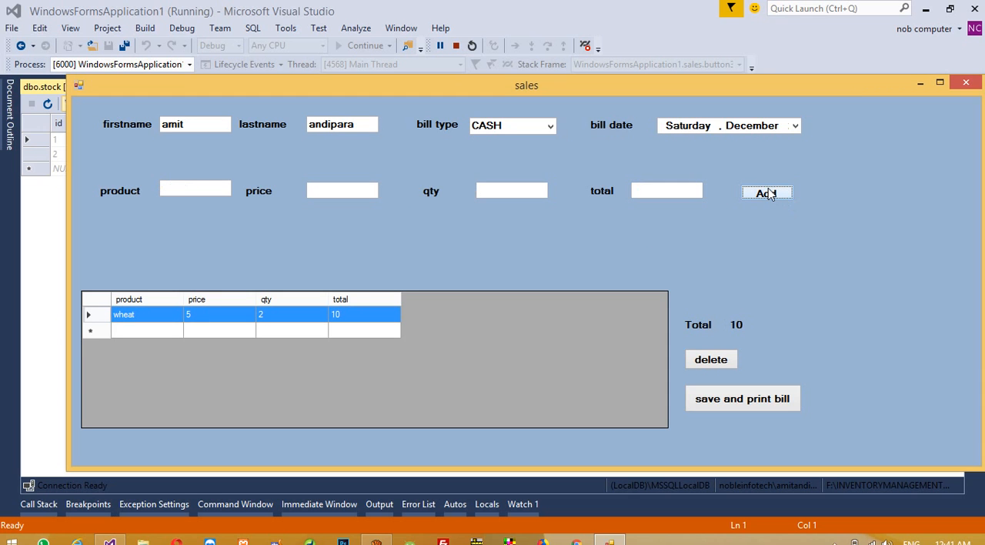
{"action": "left_click", "coordinate": [742, 398]}
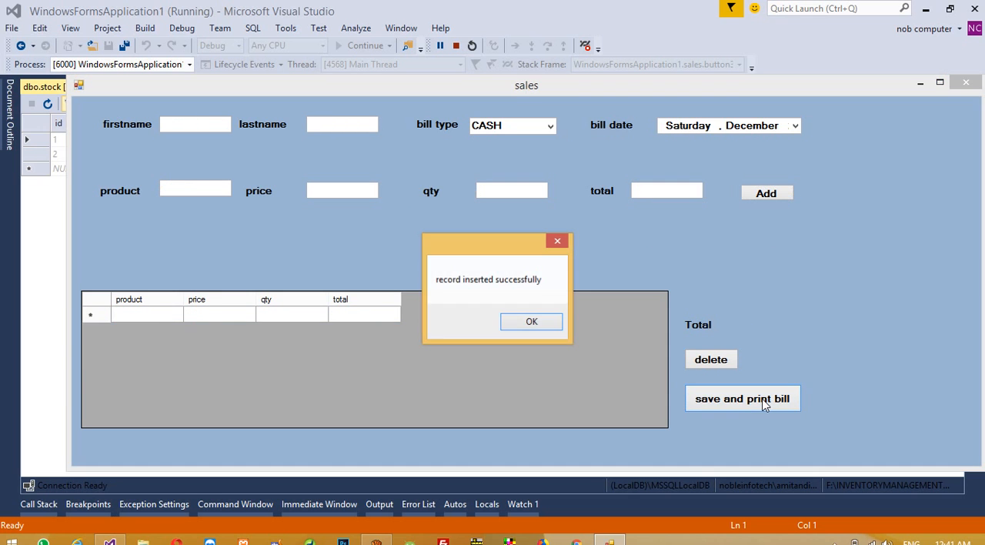
{"action": "left_click", "coordinate": [531, 321]}
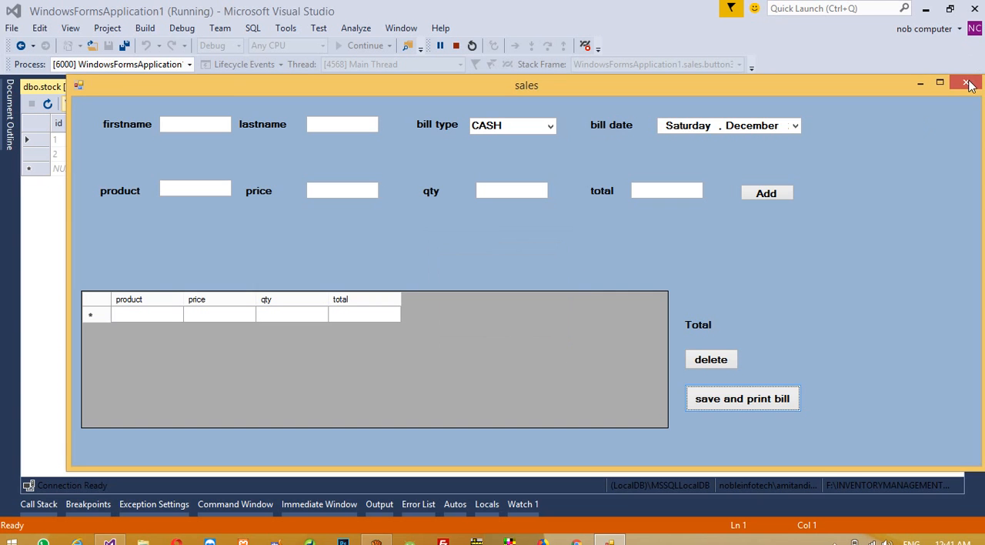
{"action": "left_click", "coordinate": [967, 82]}
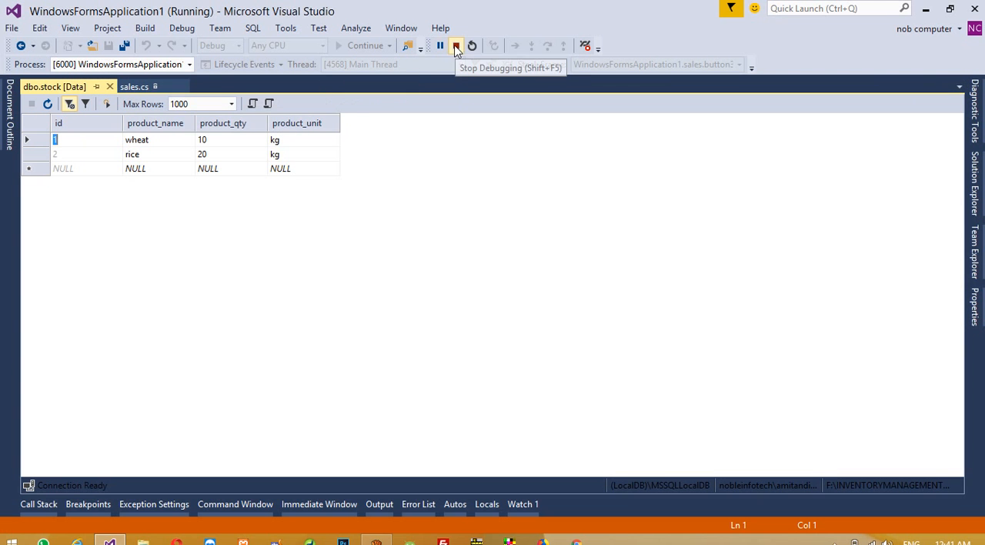
{"action": "left_click", "coordinate": [457, 45]}
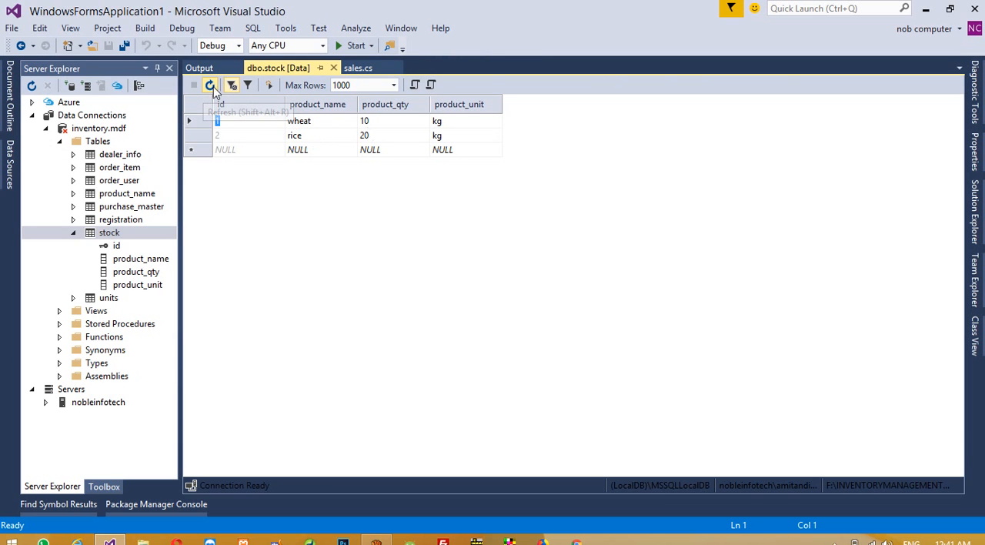
- Refresh the stock table data so wheat shows quantity 8 instead of 10
{"action": "left_click", "coordinate": [210, 85]}
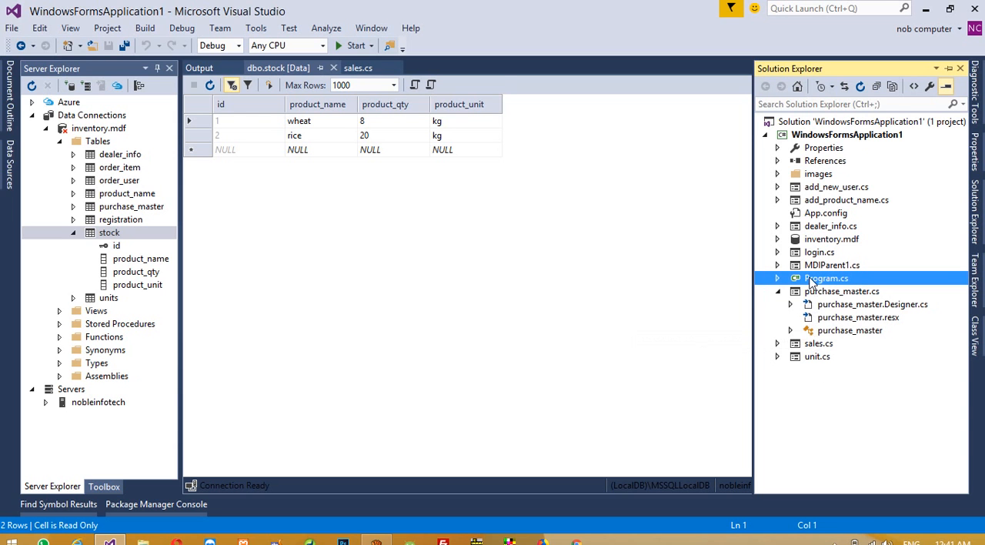
- Change Program.cs to Application.Run(new login()), run, log in and check MDIParent1's Product menu
{"action": "double_click", "coordinate": [826, 278]}
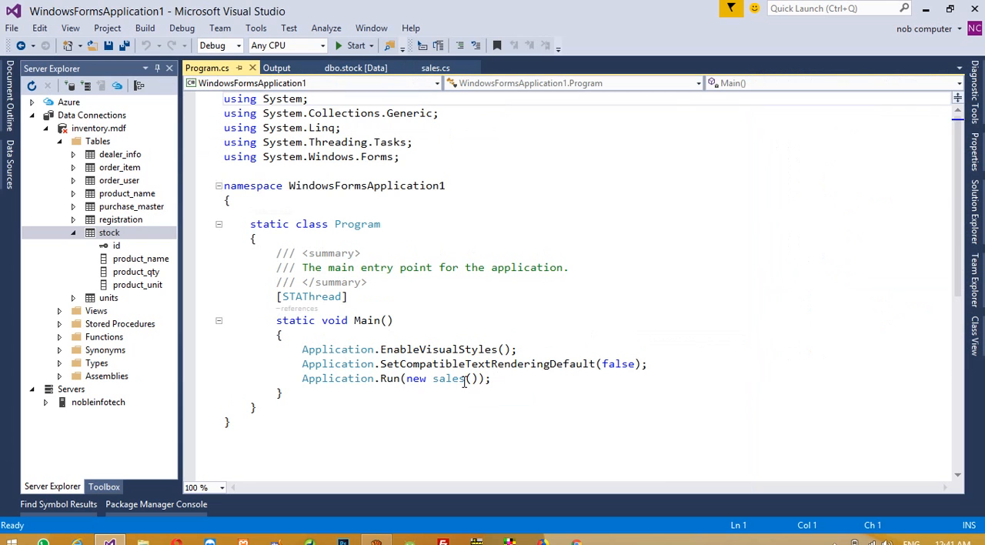
{"action": "type", "text": "login"}
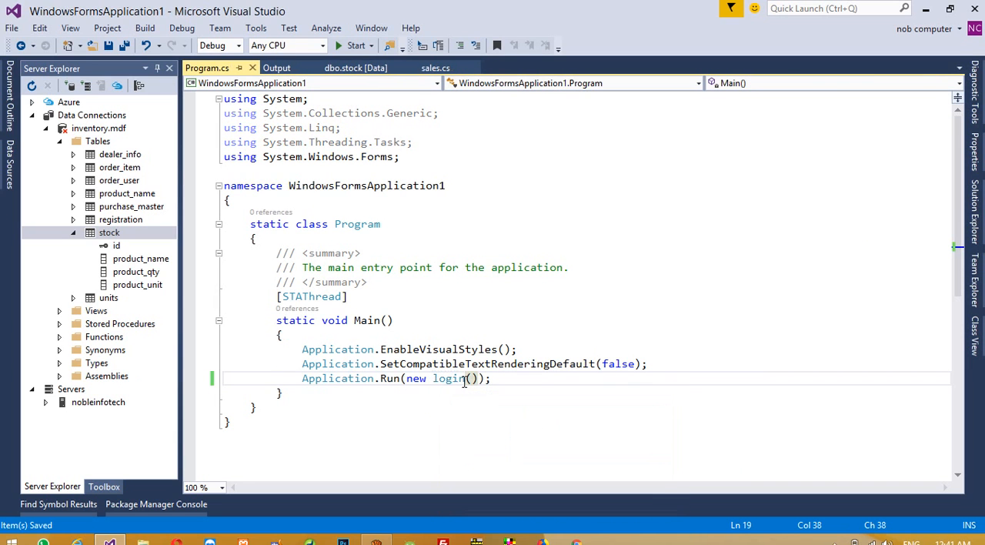
{"action": "left_click", "coordinate": [353, 44]}
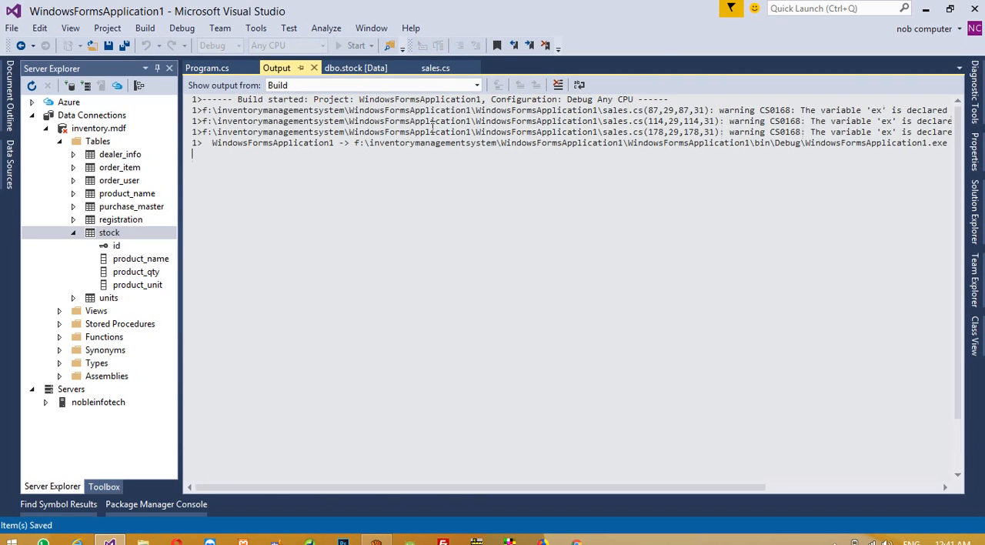
{"action": "left_click", "coordinate": [355, 45]}
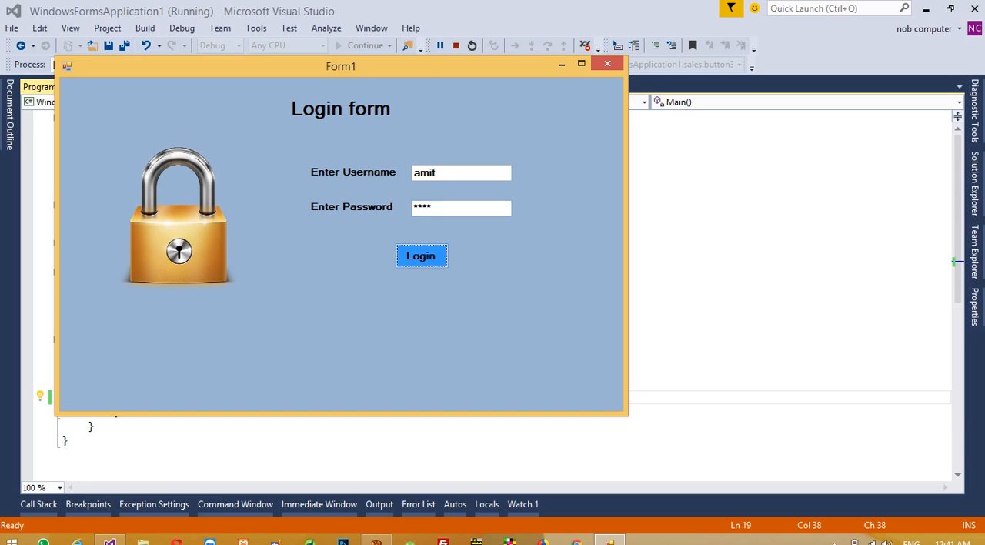
{"action": "left_click", "coordinate": [421, 255]}
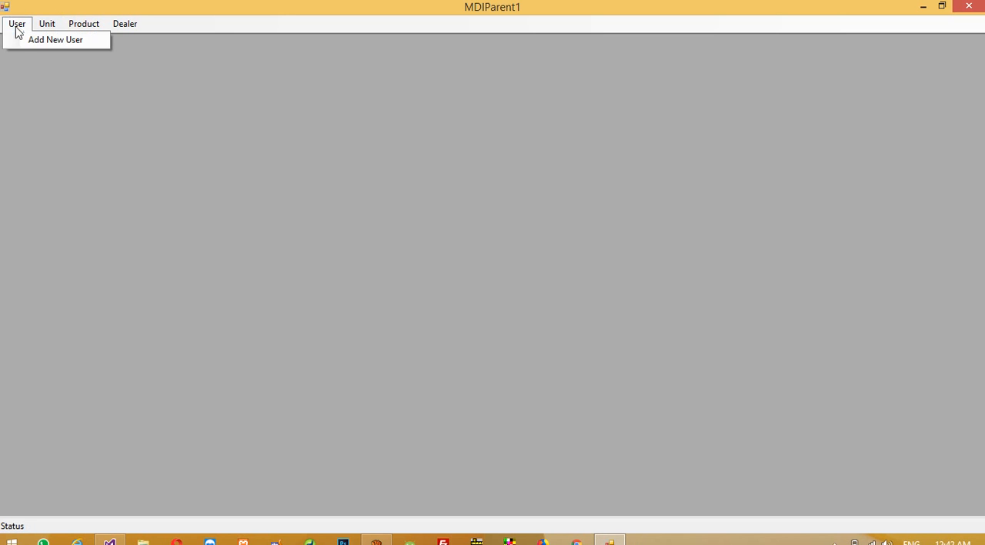
{"action": "left_click", "coordinate": [83, 23]}
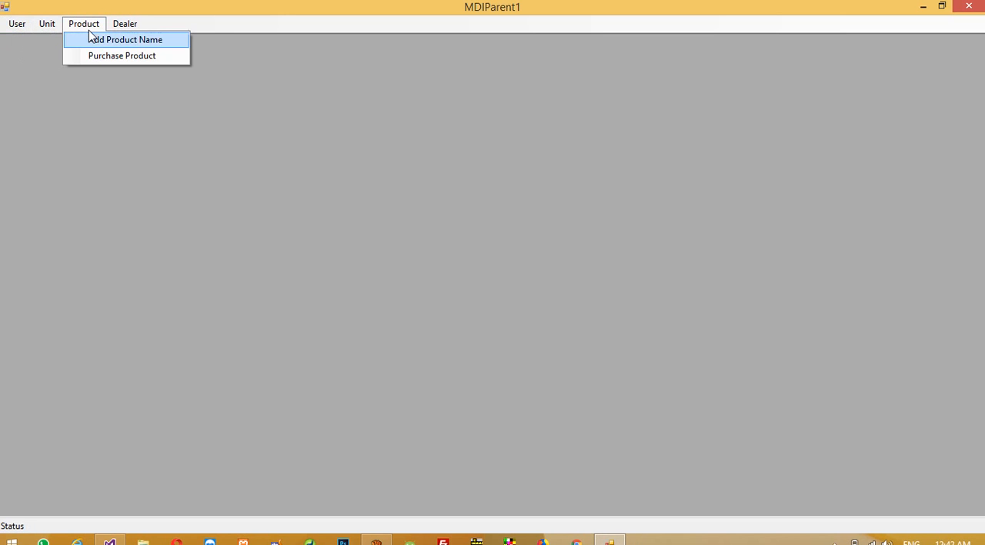
{"action": "mouse_move", "coordinate": [77, 30]}
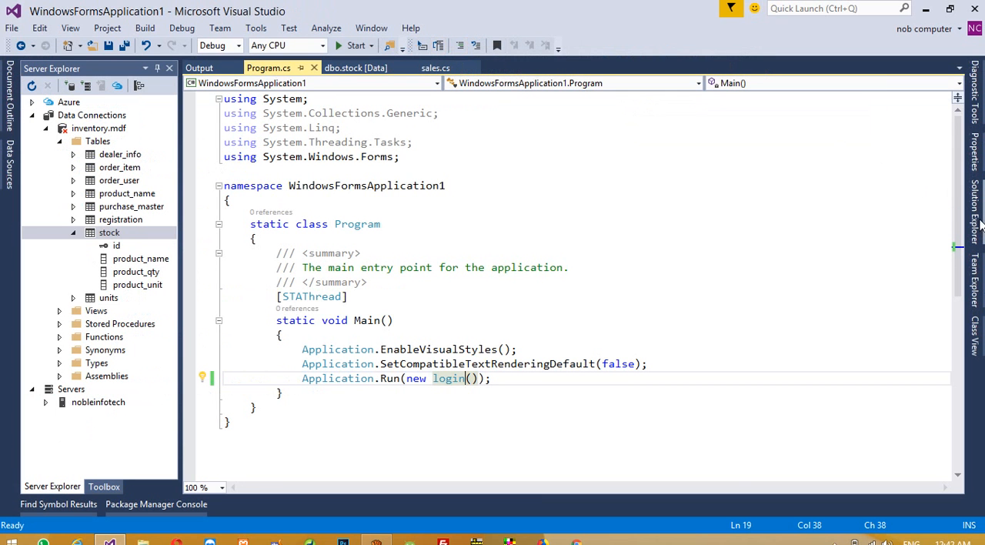
- Add a Sales item beneath Purchase Product in MDIParent1's Product menu in Design view
{"action": "left_click", "coordinate": [832, 265]}
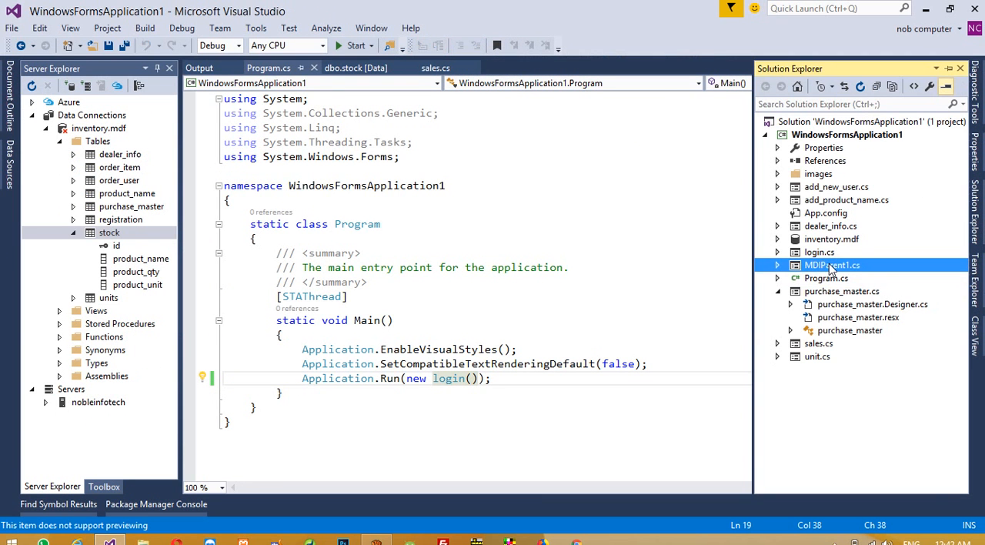
{"action": "double_click", "coordinate": [832, 265]}
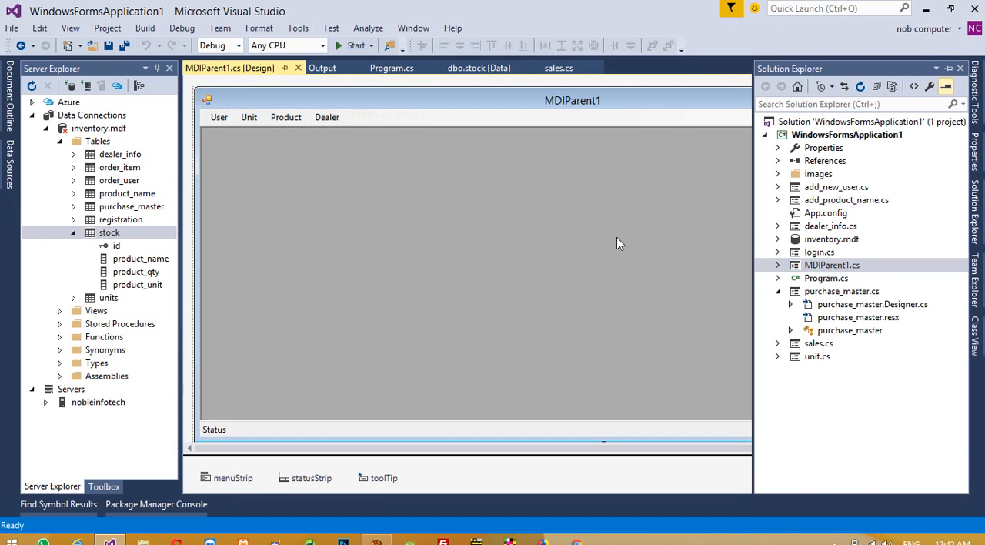
{"action": "left_click", "coordinate": [286, 117]}
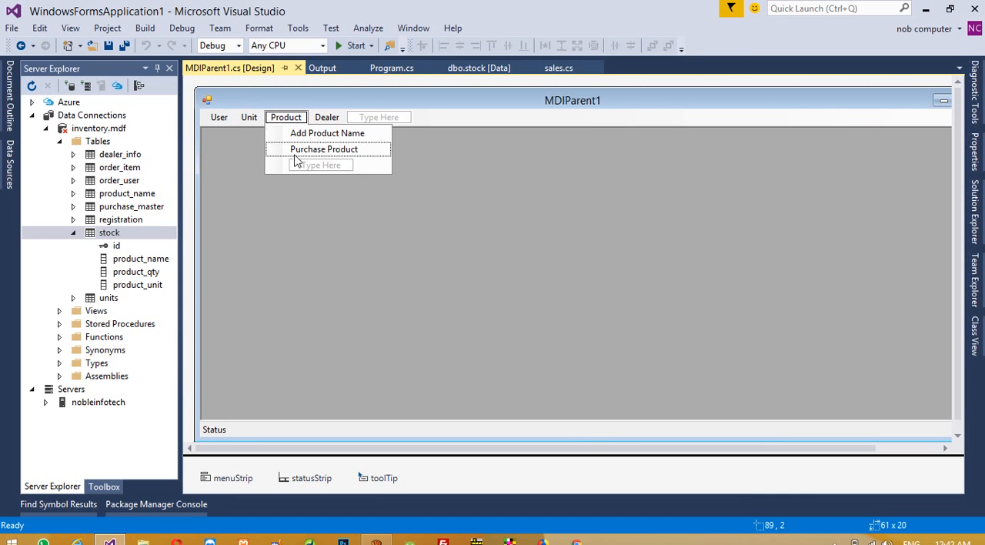
{"action": "left_click", "coordinate": [324, 149]}
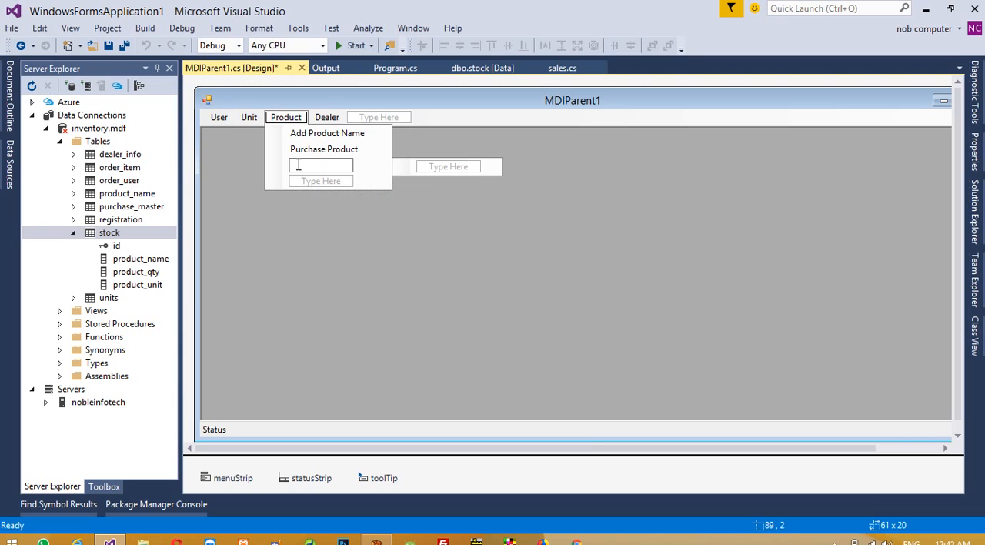
{"action": "type", "text": "S"}
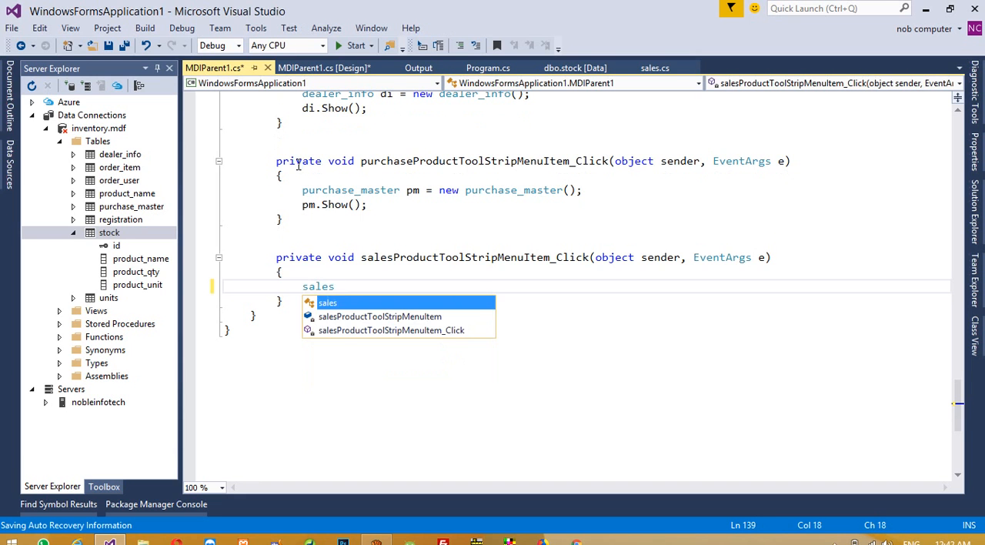
- Write sales ss = new sales(); ss.Show(); in the Sales menu click handler and return to sales.cs
{"action": "type", "text": "ss"}
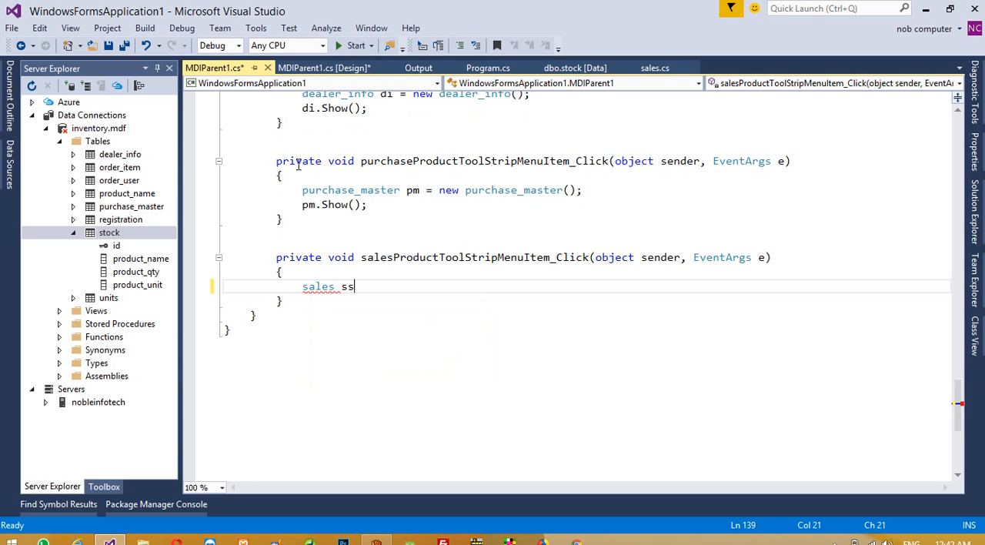
{"action": "type", "text": "=new SqlDb"}
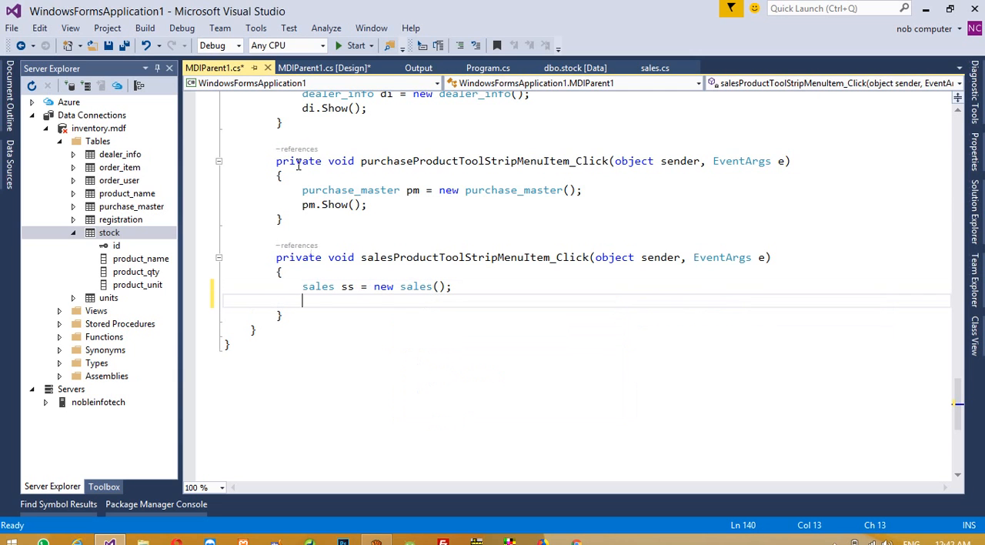
{"action": "type", "text": "ss.Show"}
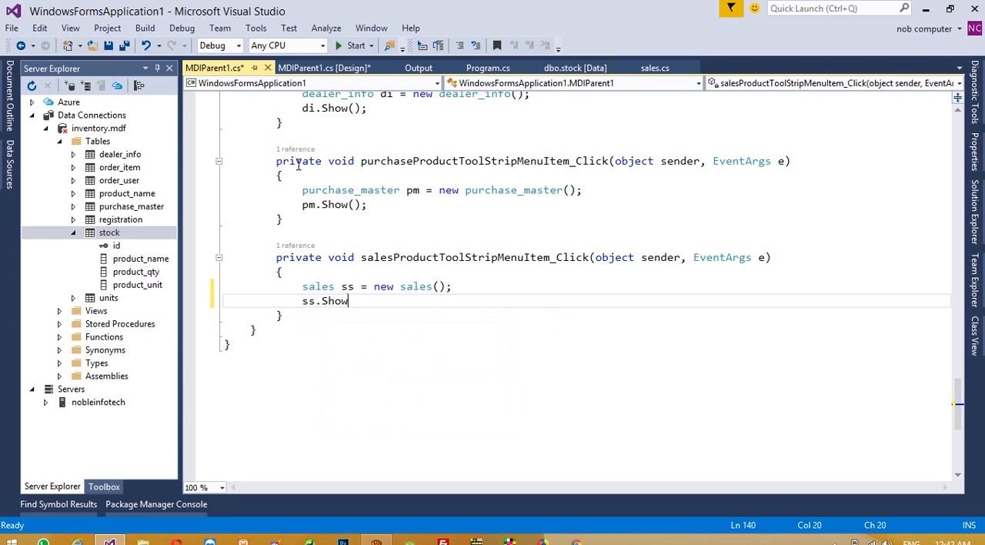
{"action": "type", "text": "();"}
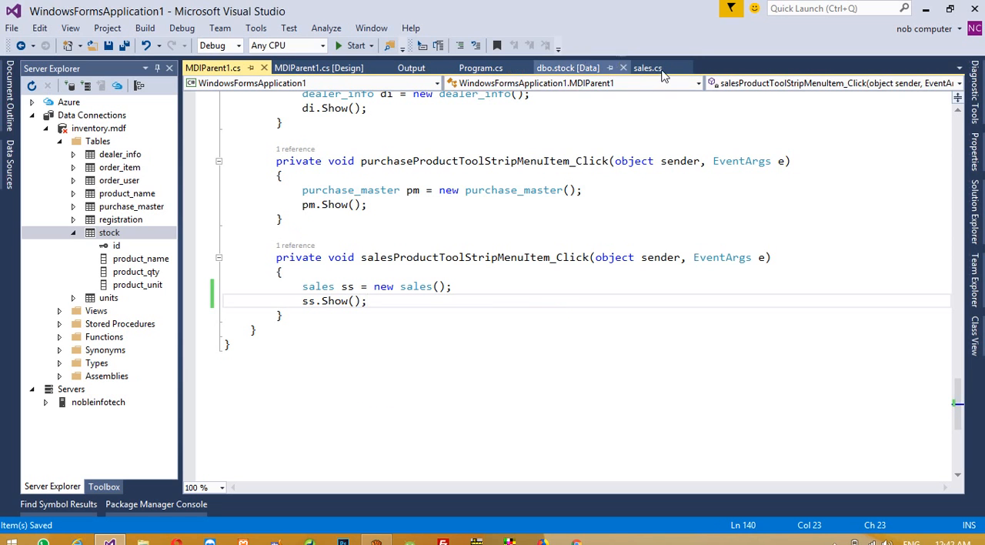
{"action": "left_click", "coordinate": [648, 68]}
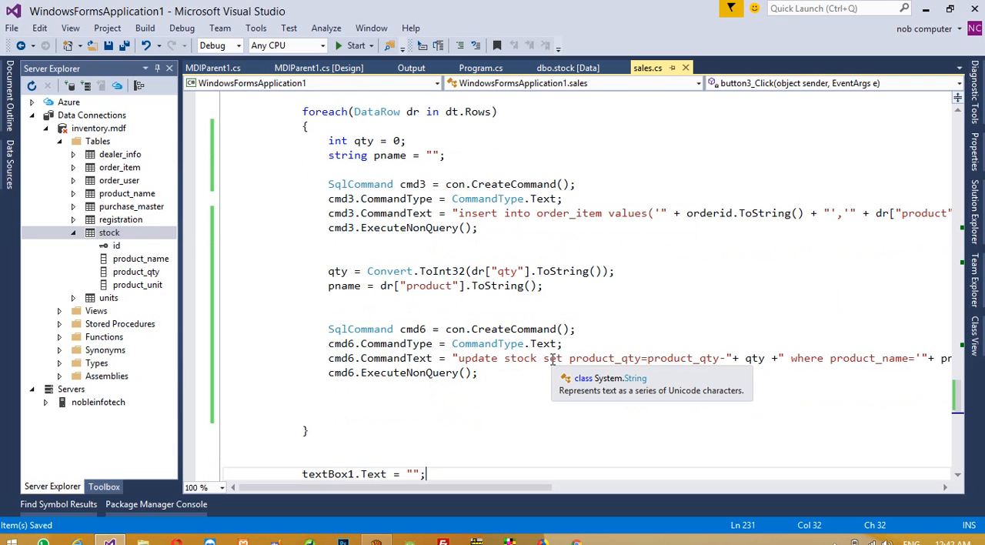
{"action": "scroll", "scroll_direction": "down", "scroll_amount": 3}
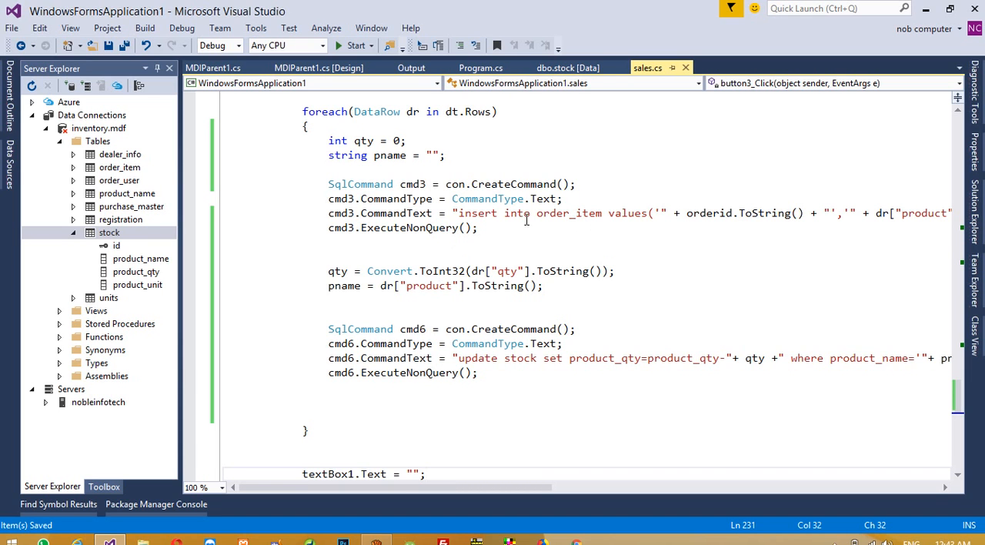
{"action": "mouse_move", "coordinate": [515, 328]}
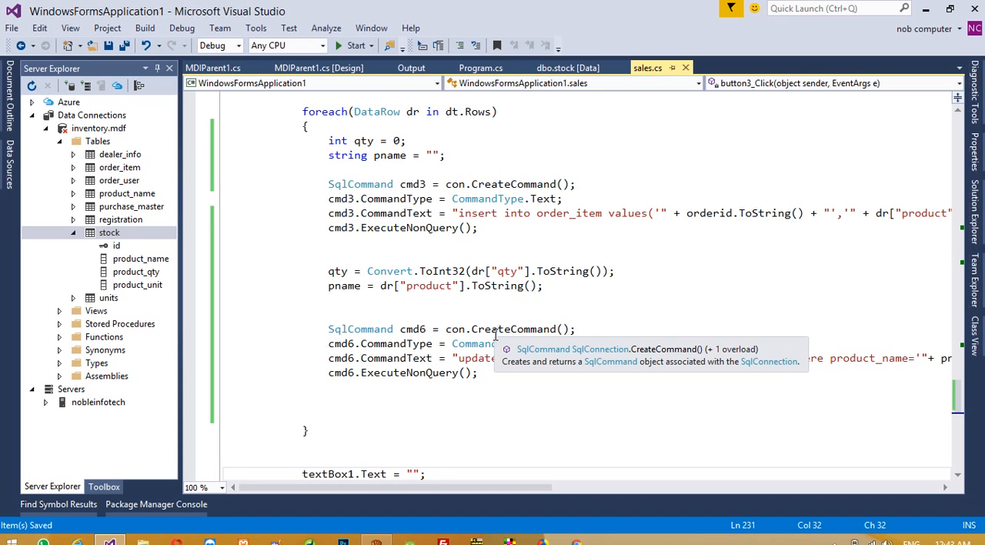